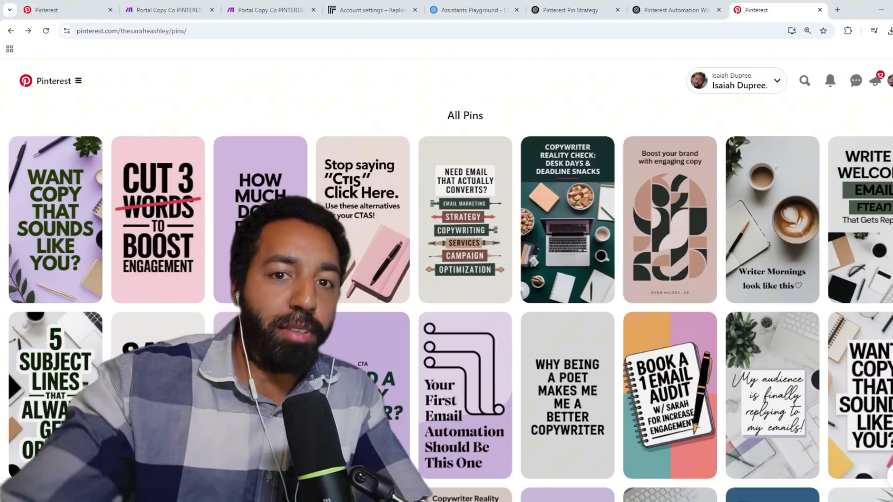
Browse All Pins and read the MASTER POST-PURCHASE EMAILS! pin's expanded description.
scroll("down", 3)
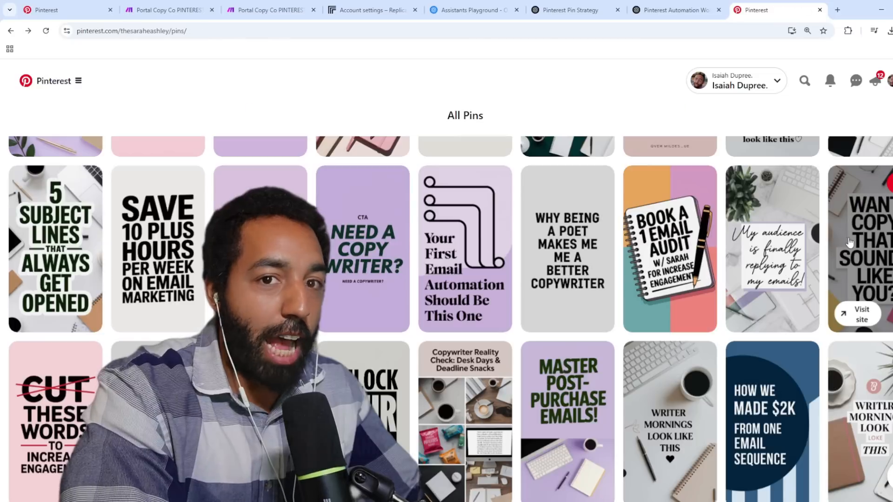
left_click(772, 248)
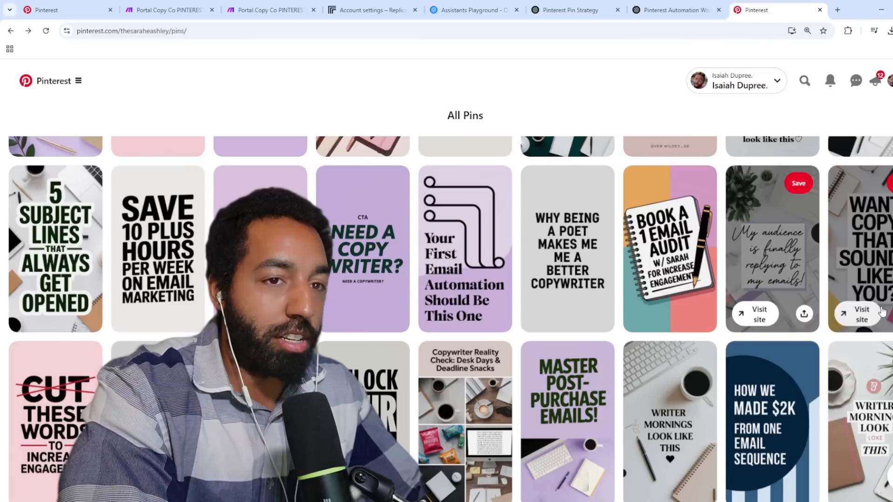
left_click(567, 422)
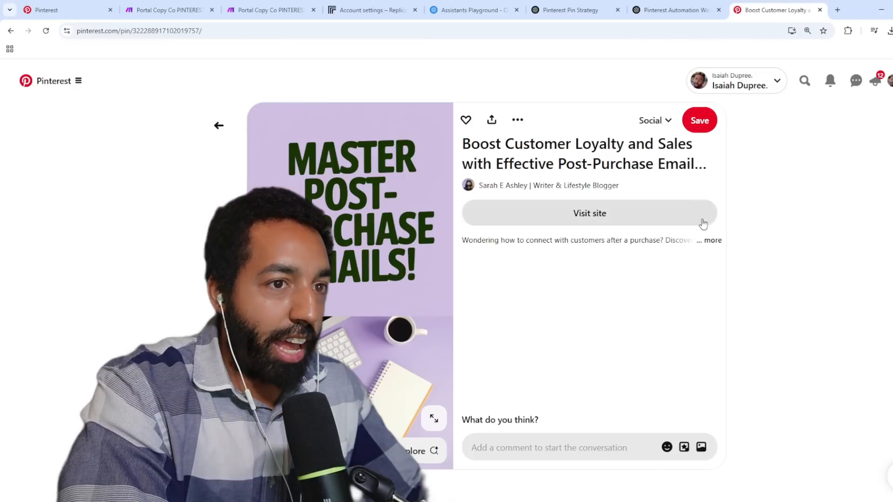
left_click(712, 240)
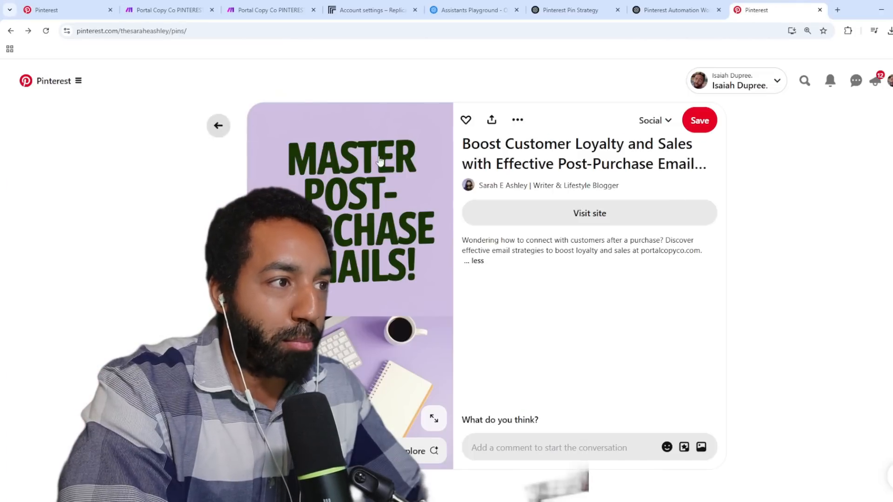
left_click(218, 125)
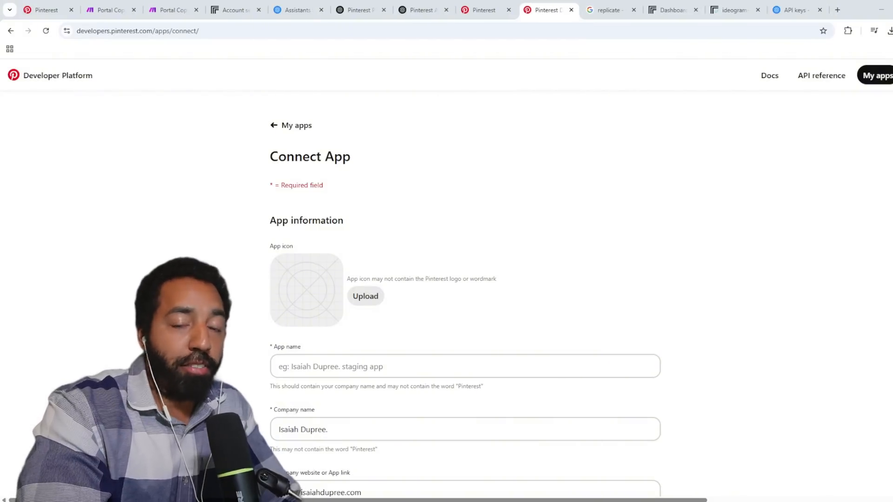
Leave the unfilled Pinterest Connect App form for the OpenAI API keys page.
left_click(797, 9)
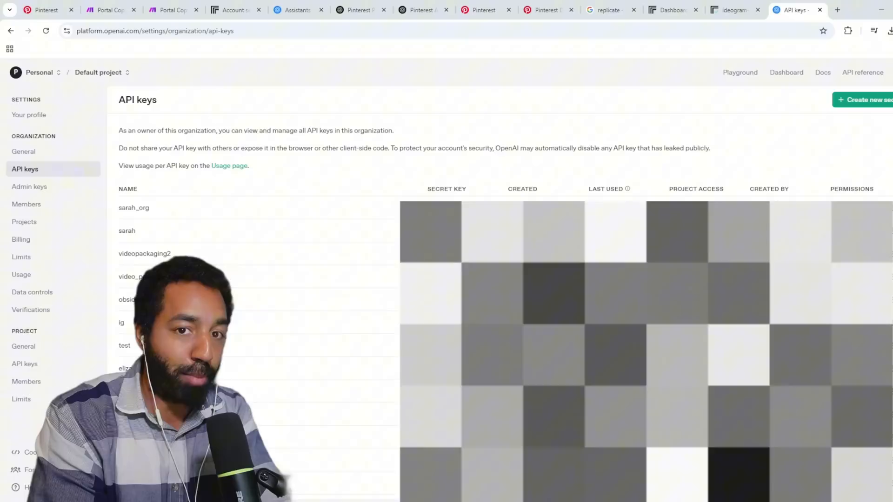
Move from the OpenAI organization API keys list to the Replicate dashboard.
left_click(669, 10)
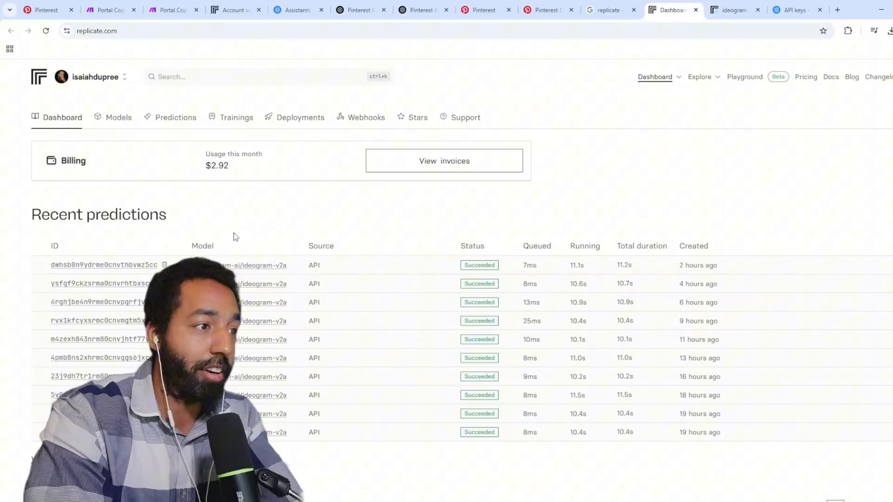
Review Replicate billing usage and recent ideogram-v2a predictions, then switch to Google Cloud.
scroll("down", 3)
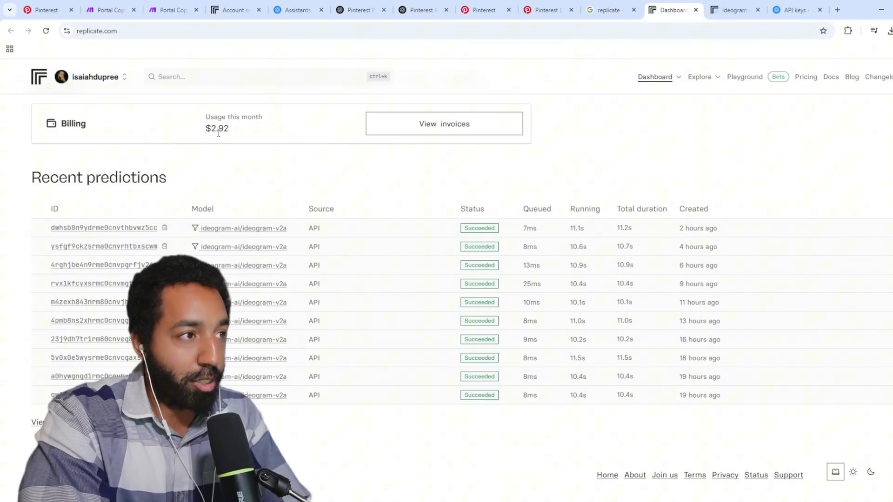
left_click(797, 10)
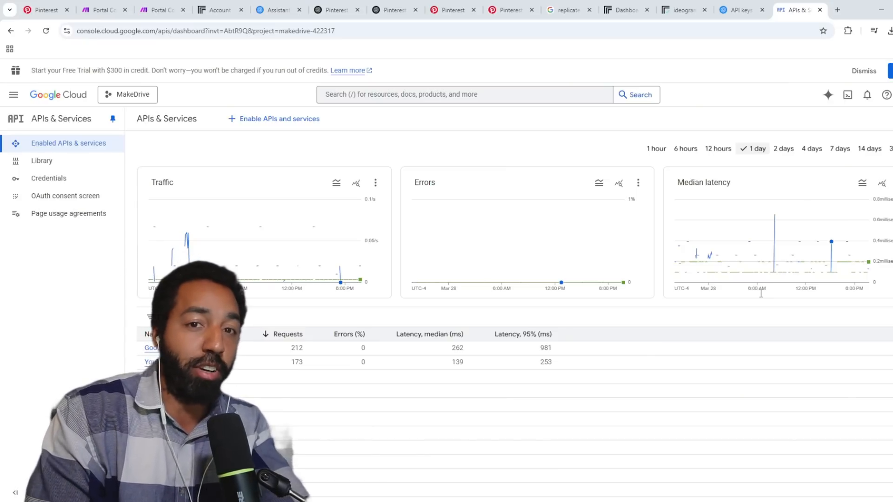
Move from the MakeDrive APIs & Services traffic dashboard to the Make.com scenario.
left_click(158, 9)
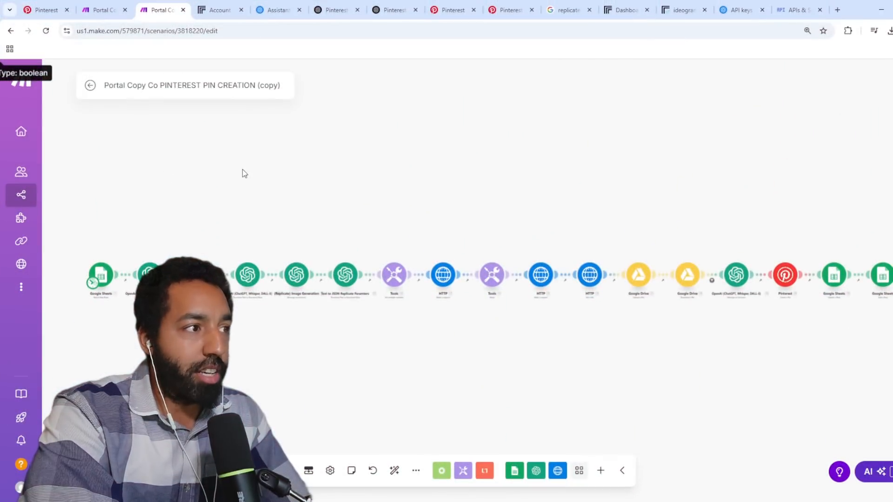
View the PINTEREST PIN CREATION (copy) module chain, then the spreadsheet and ChatGPT pin chat.
left_click(837, 9)
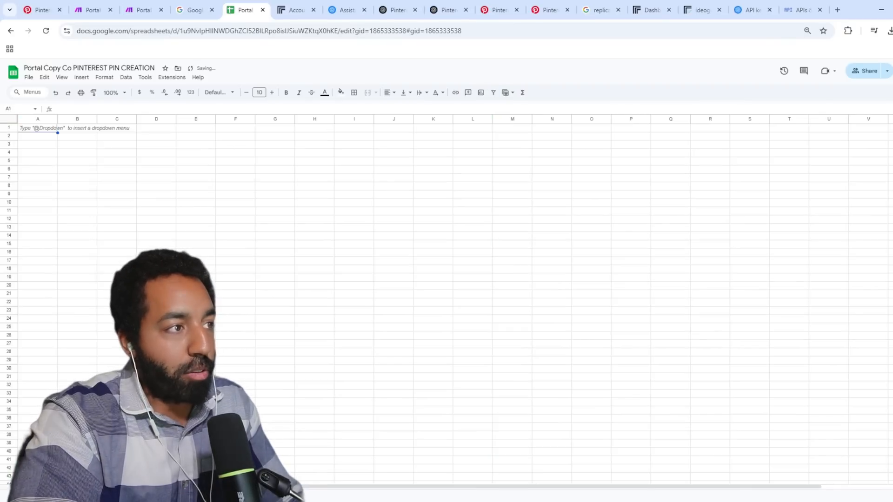
left_click(396, 10)
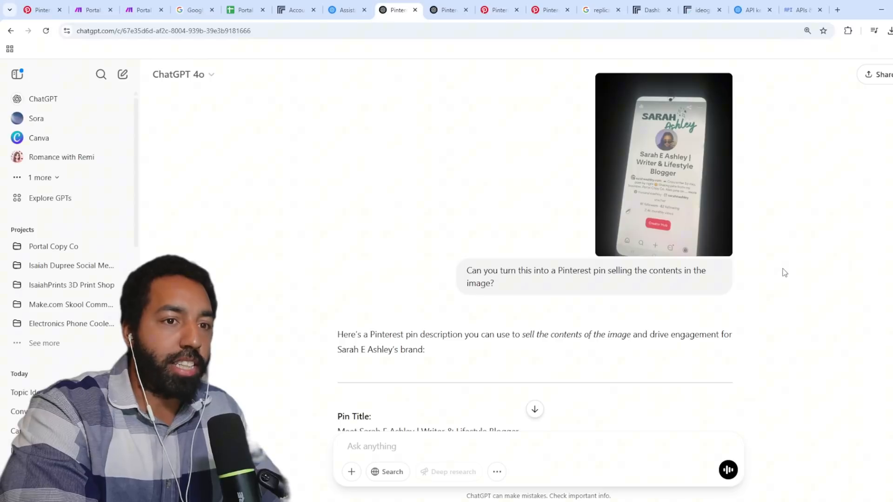
Scroll the pin chat down to the 'Save hours on your email marketing' image.
scroll("down", 3)
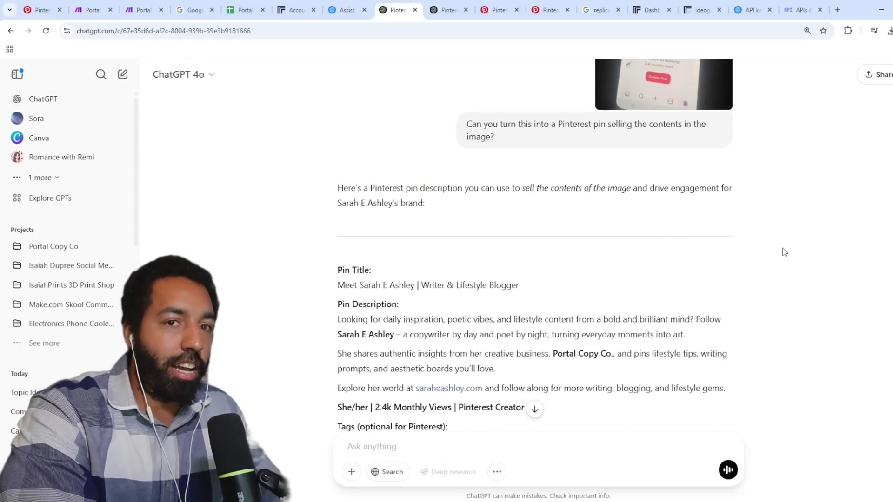
scroll("down", 3)
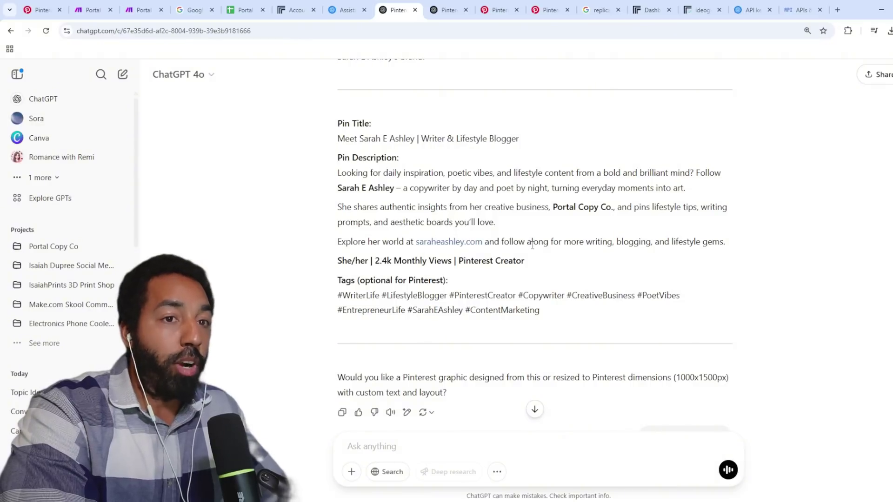
scroll("down", 3)
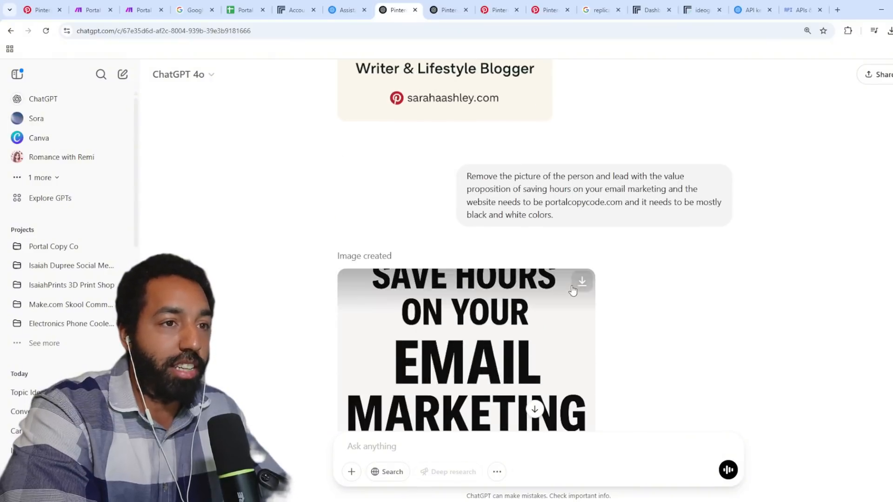
scroll("down", 3)
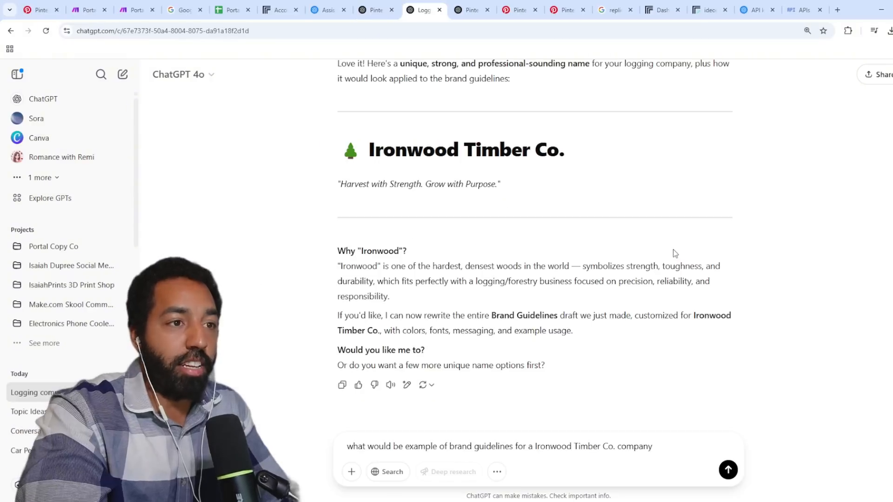
mouse_move(682, 250)
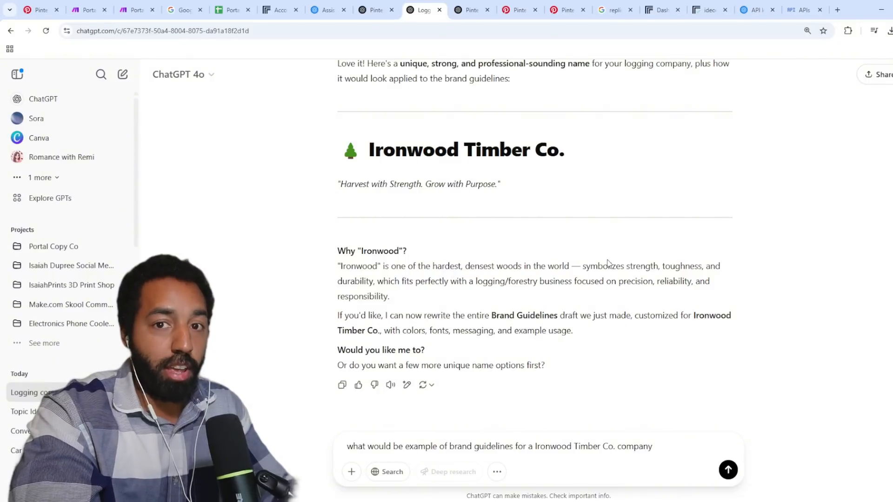
mouse_move(602, 243)
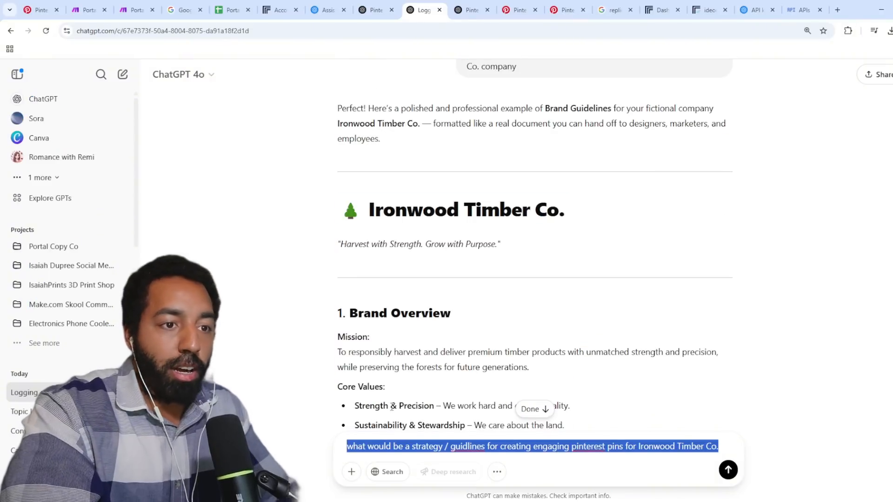
mouse_move(643, 339)
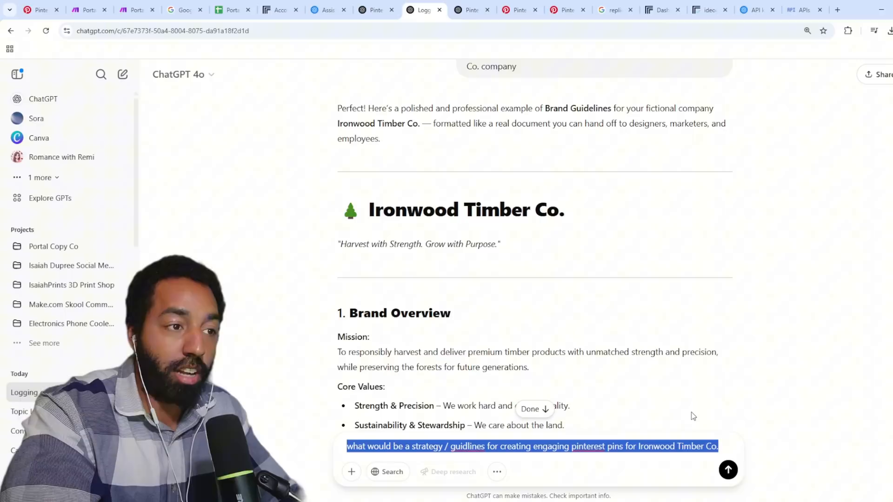
Send the Ironwood Timber Co. Pinterest strategy prompt and draft the month-of-pins request.
scroll("down", 3)
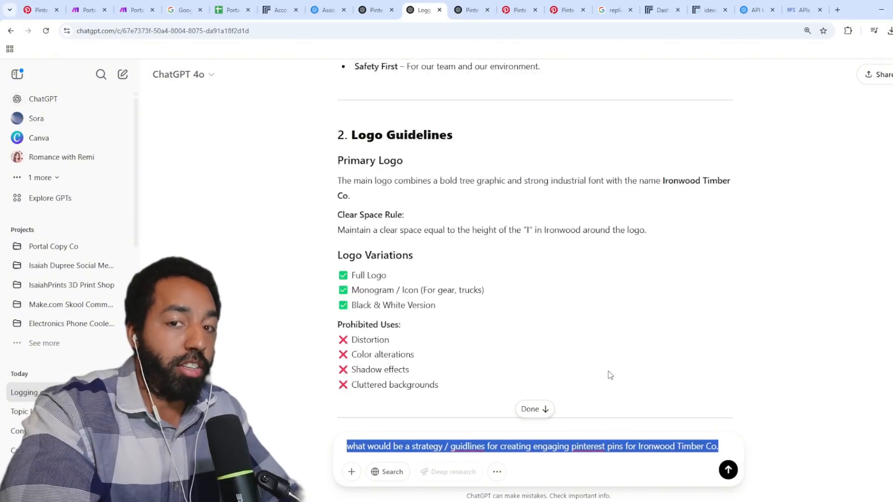
scroll("down", 3)
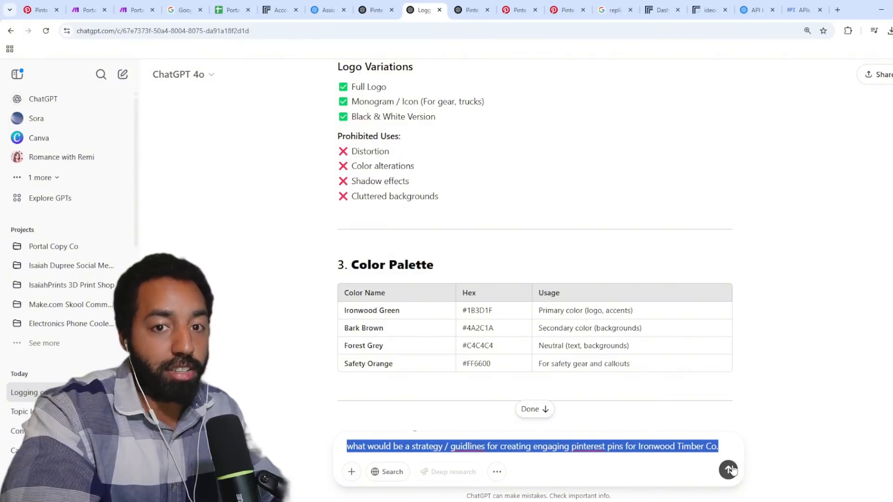
left_click(728, 470)
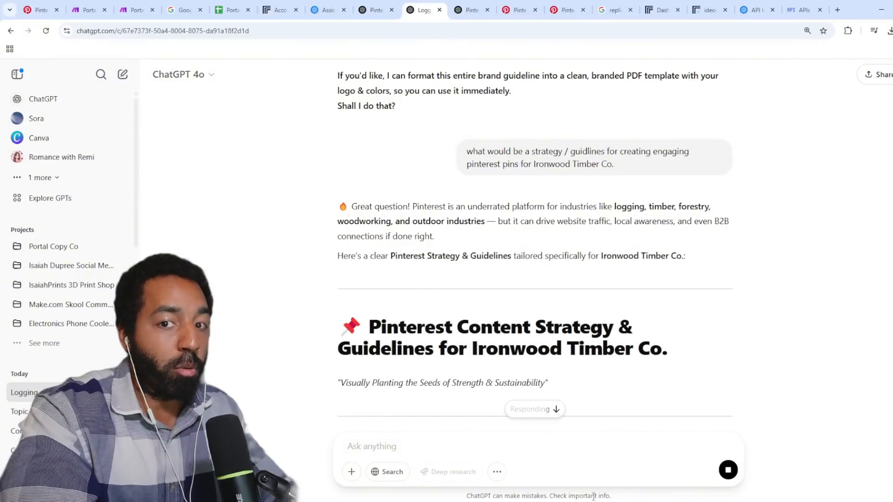
type("create a months worth of Pinterest pins for  Ironwood Timber Co. that include Type, \"text on image hook\", Design, Title, and Caption. Include the brand colors in the design. Do not include logos or faces in the design. Keep the Titles and Captions short and concise while promoting the brand and including the cta to our services.")
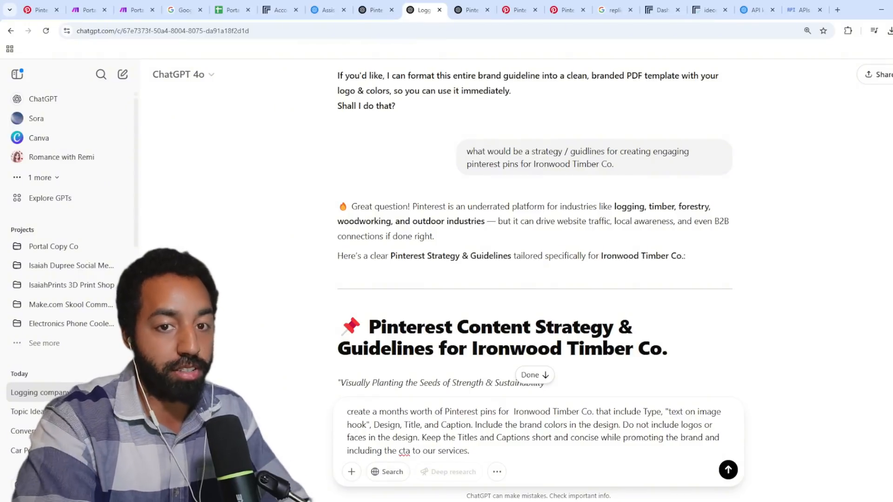
Send the month-of-pins request and review the 30-pin Ironwood content plan table.
left_click(728, 470)
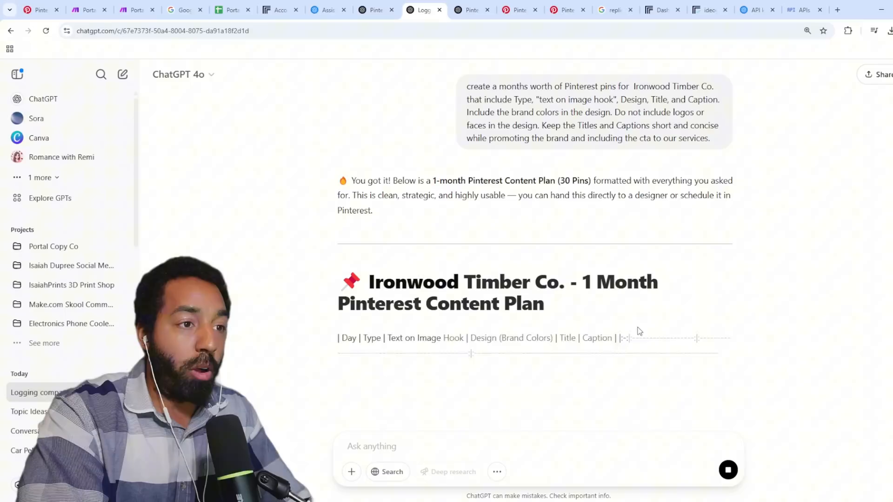
scroll("down", 3)
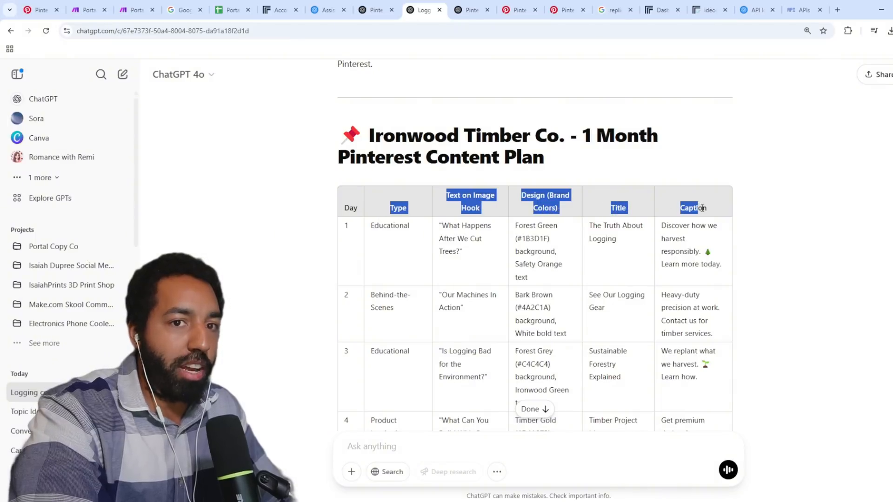
left_click(231, 10)
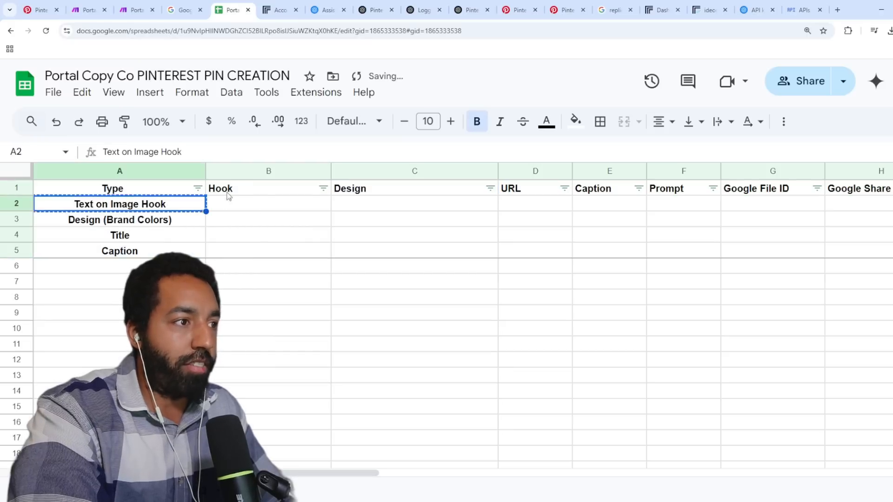
Type 'continue' in the ChatGPT content plan conversation.
left_click(467, 10)
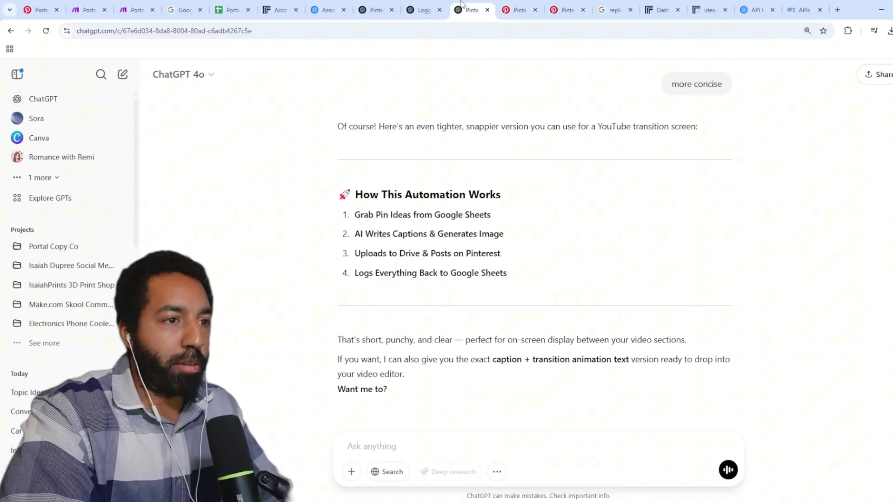
left_click(421, 10)
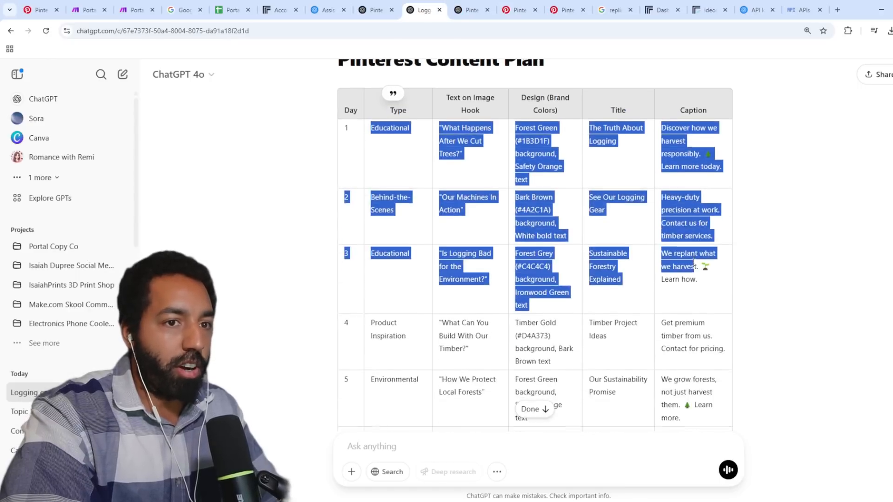
scroll("down", 3)
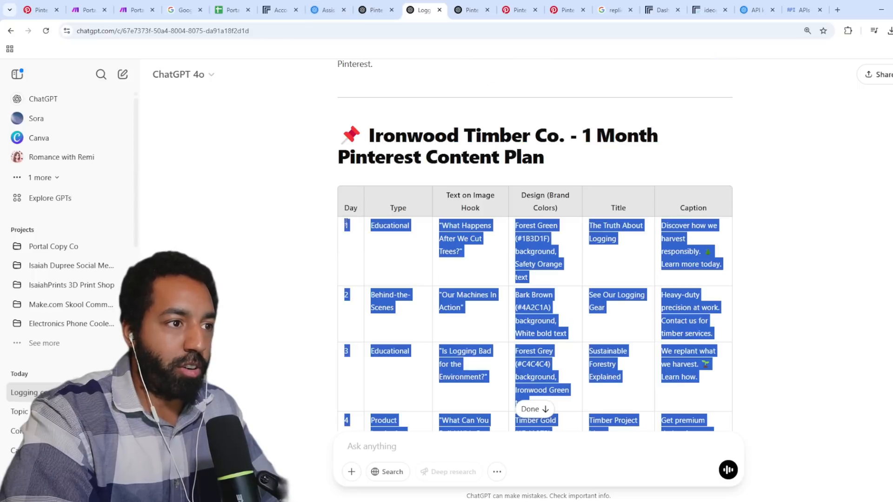
type("continue")
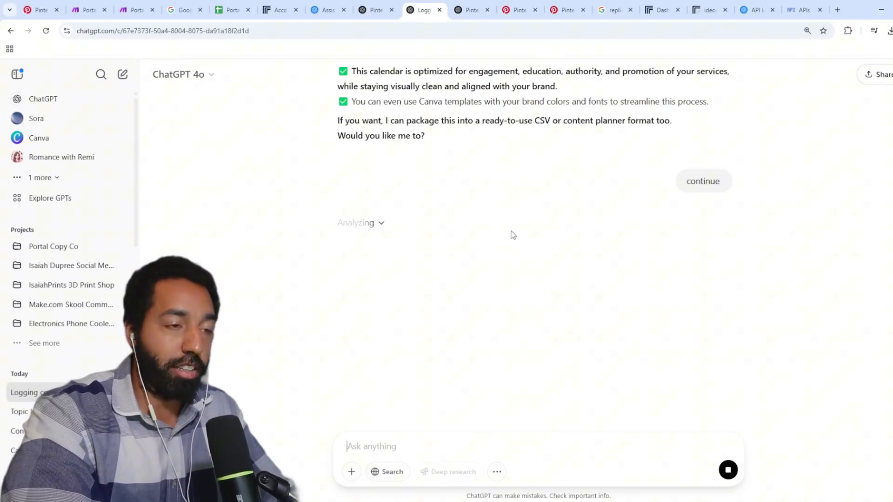
Scroll the Ironwood Timber Co. pin rows in the PINTEREST PIN CREATION sheet.
left_click(230, 10)
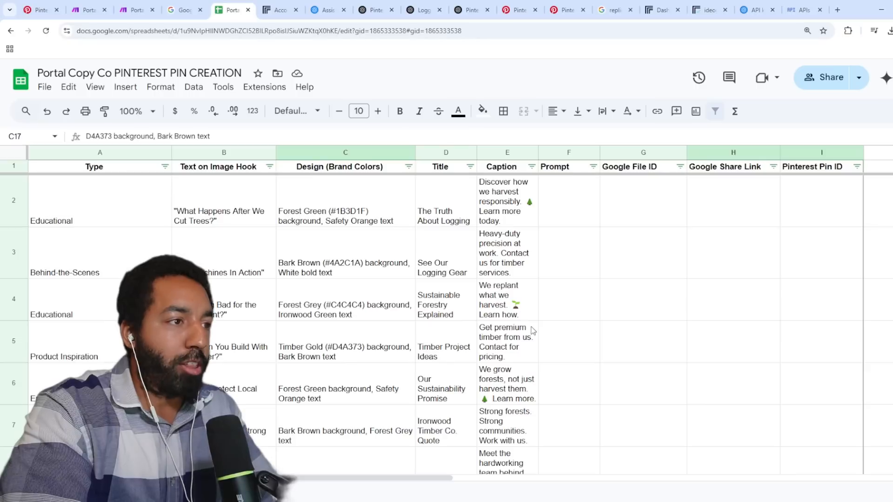
scroll("down", 3)
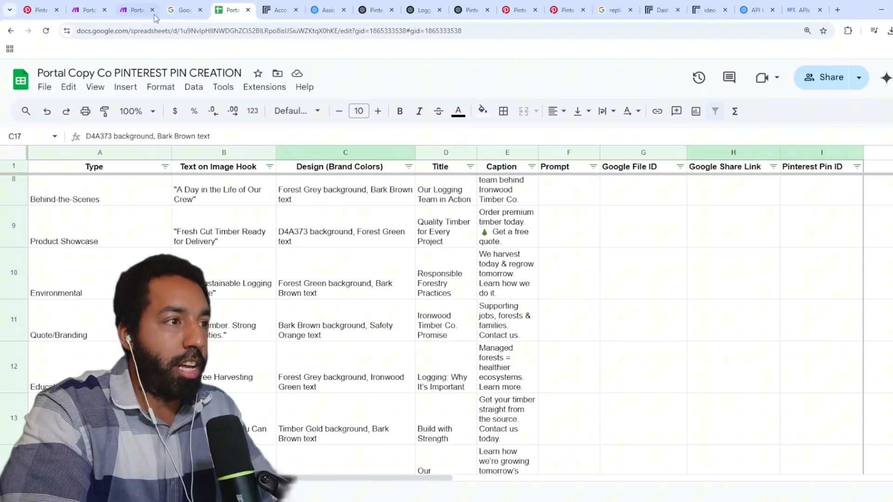
left_click(135, 9)
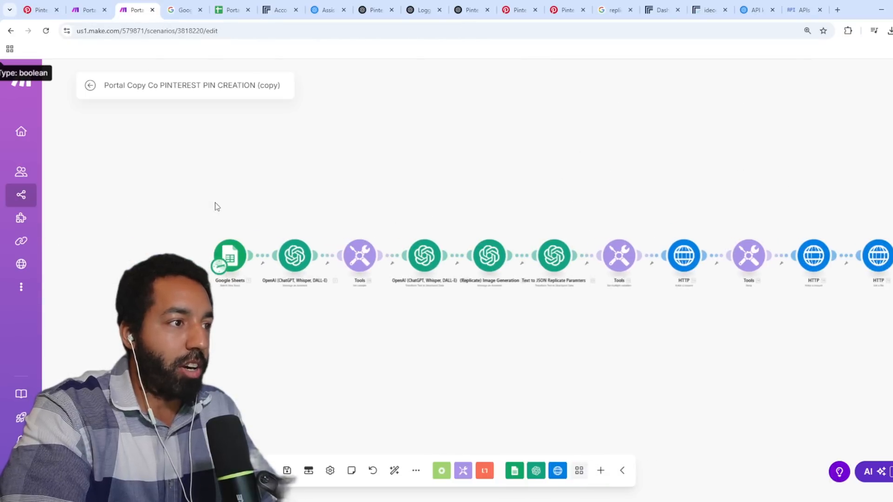
Set the Google Sheets Watch New Rows trigger to Sheet2 with a row limit of 1.
right_click(229, 256)
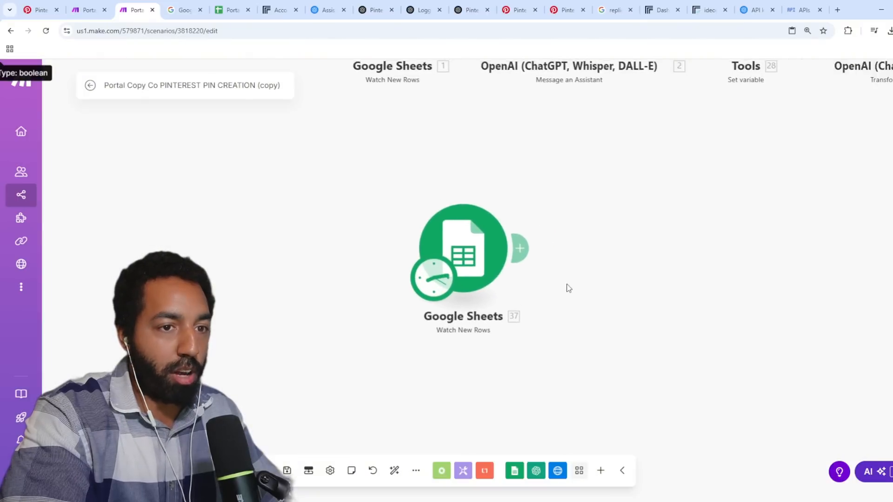
left_click(465, 248)
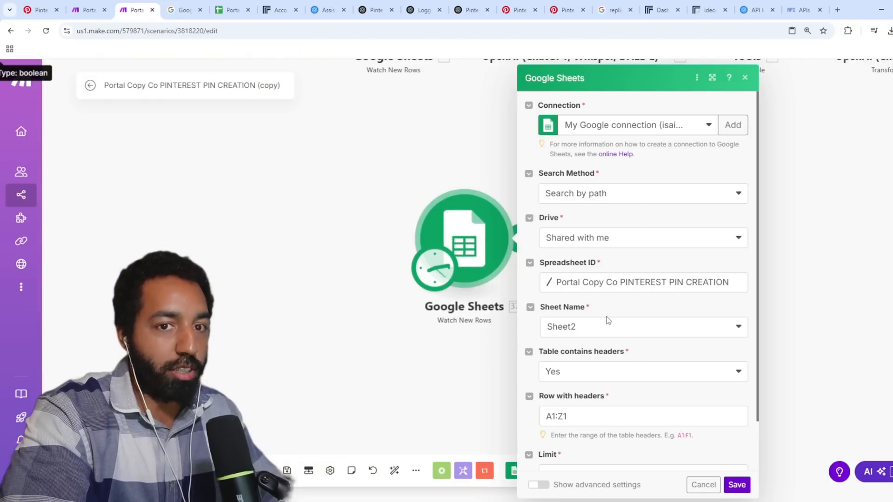
scroll("down", 3)
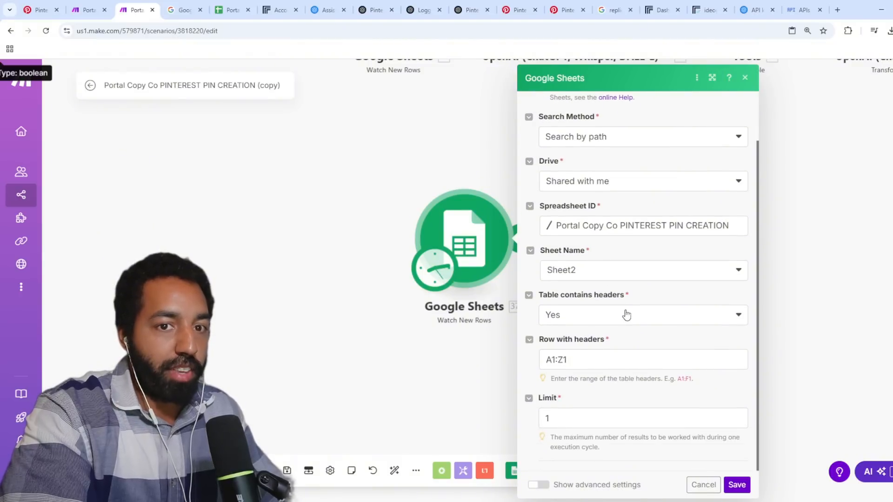
left_click(642, 418)
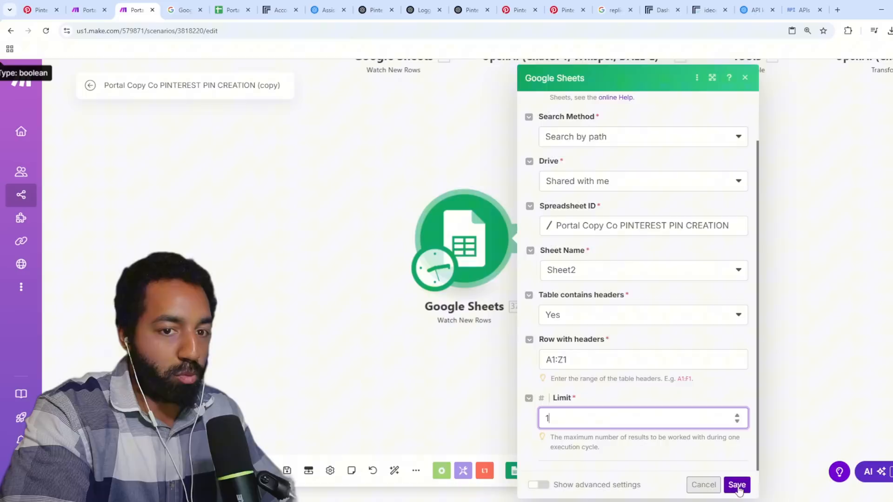
left_click(736, 486)
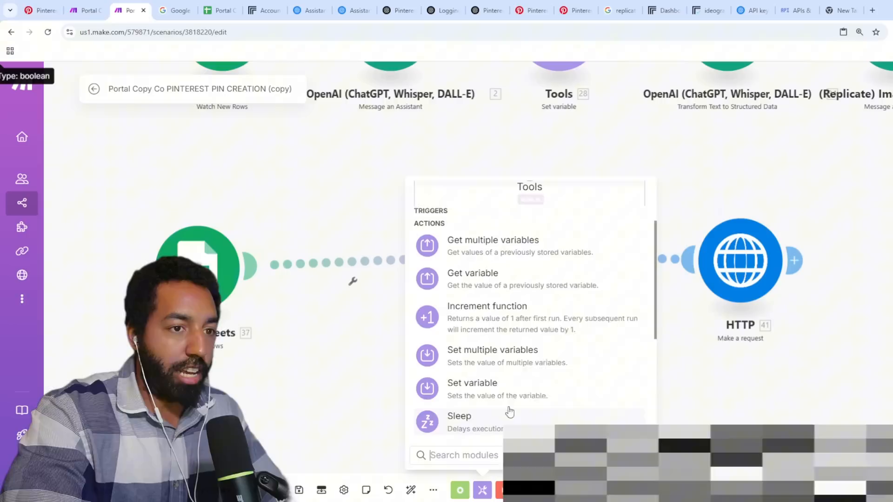
Review the Tools variables' API_URL value, then check Replicate's ideogram-v2a page.
left_click(493, 350)
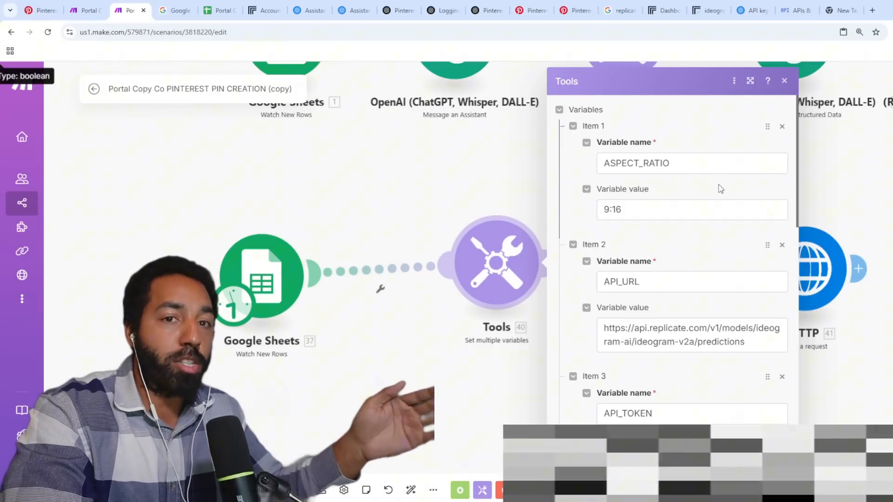
left_click(692, 163)
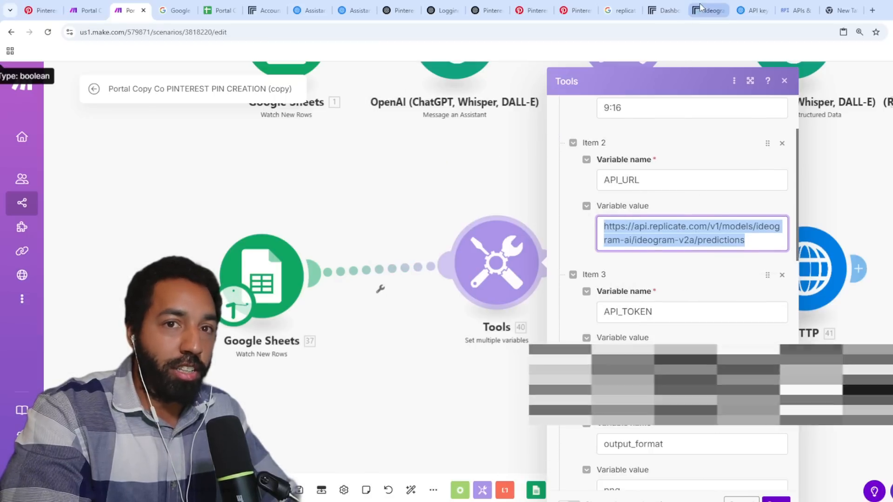
left_click(708, 10)
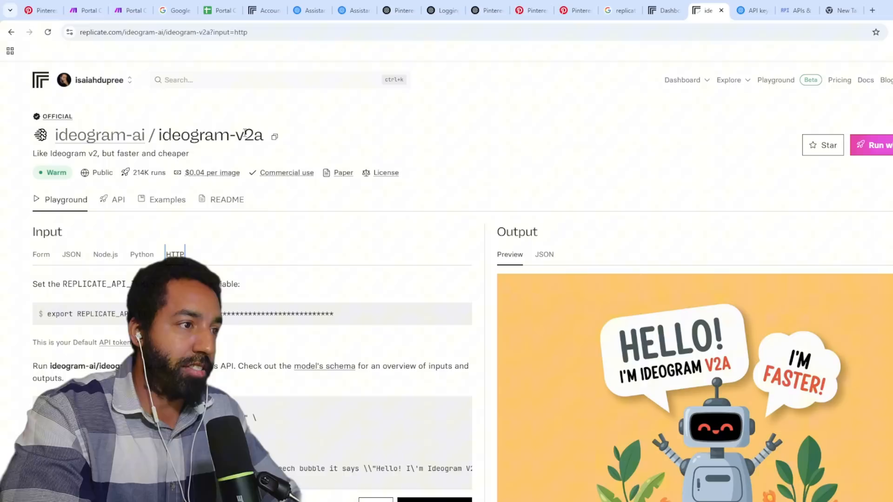
mouse_move(119, 67)
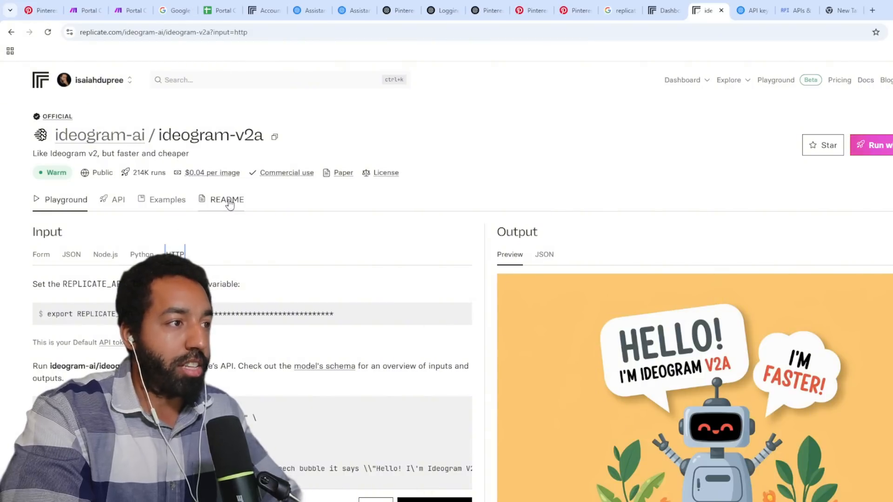
Find the predictions endpoint URL in the ideogram-v2a curl example, then return to Make.com.
scroll("down", 3)
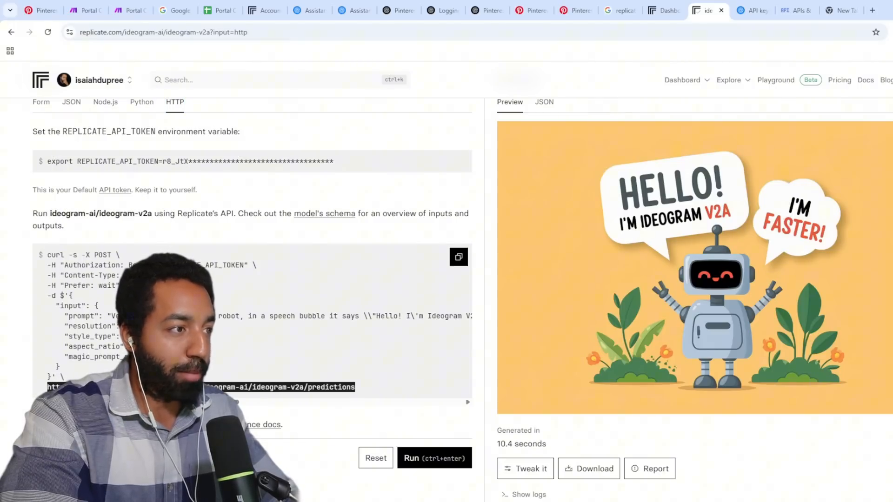
left_click(130, 10)
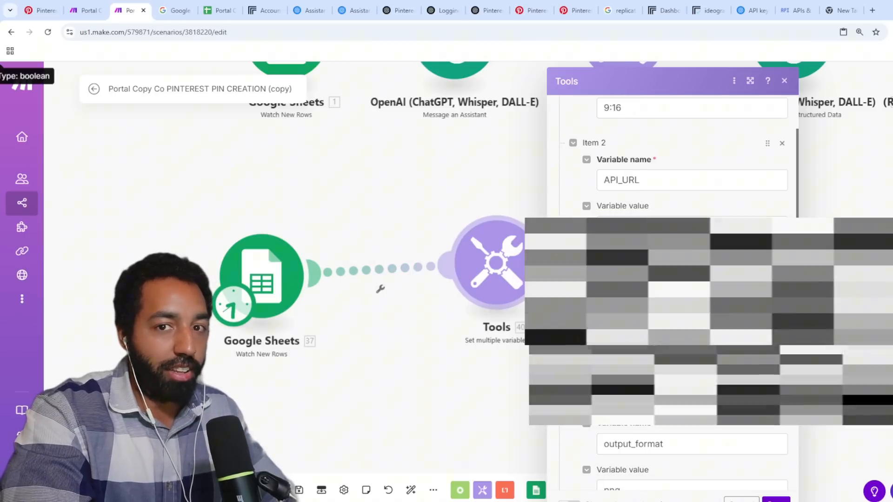
Map Type (A), Design (C) and Text on Image Hook (B) into the Tools prompt variable.
scroll("down", 3)
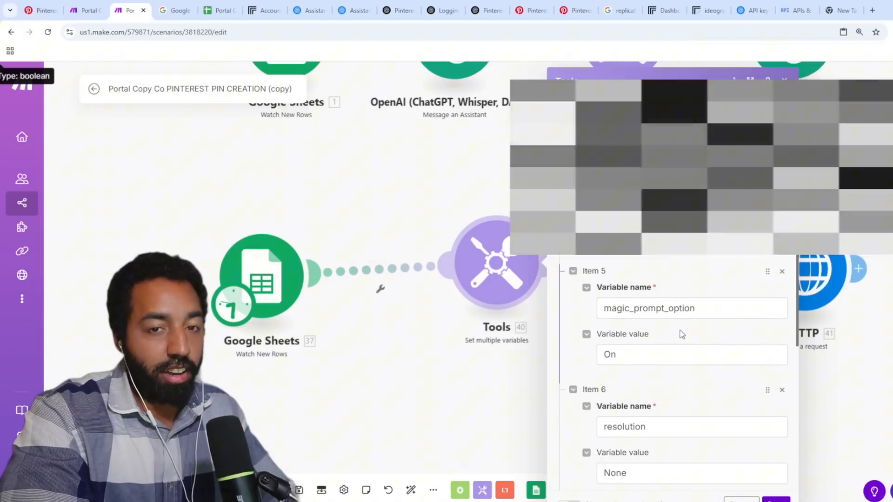
left_click(692, 308)
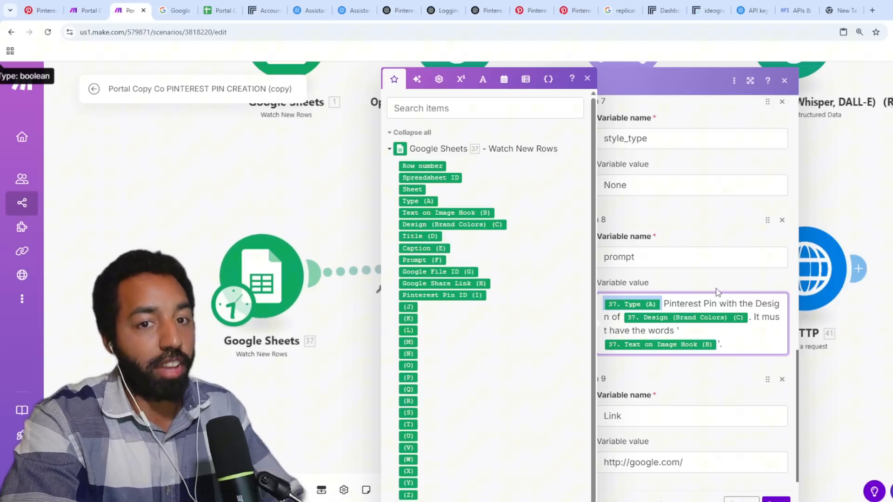
mouse_move(642, 243)
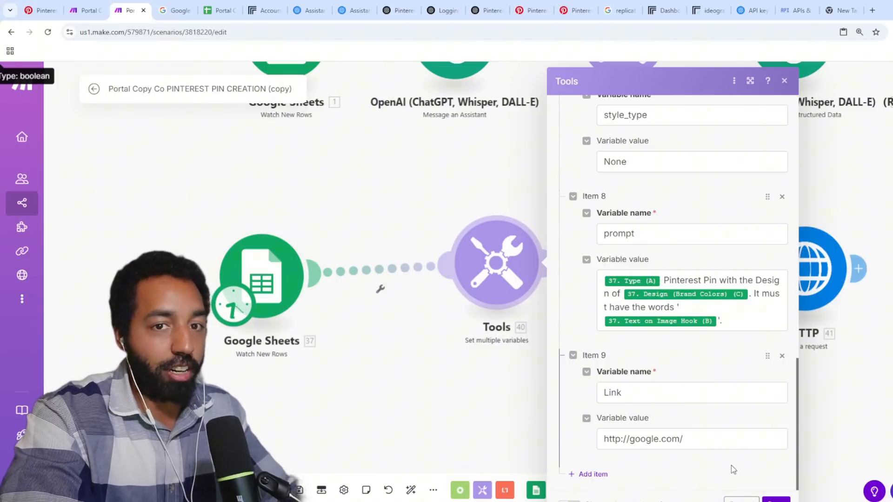
left_click(784, 81)
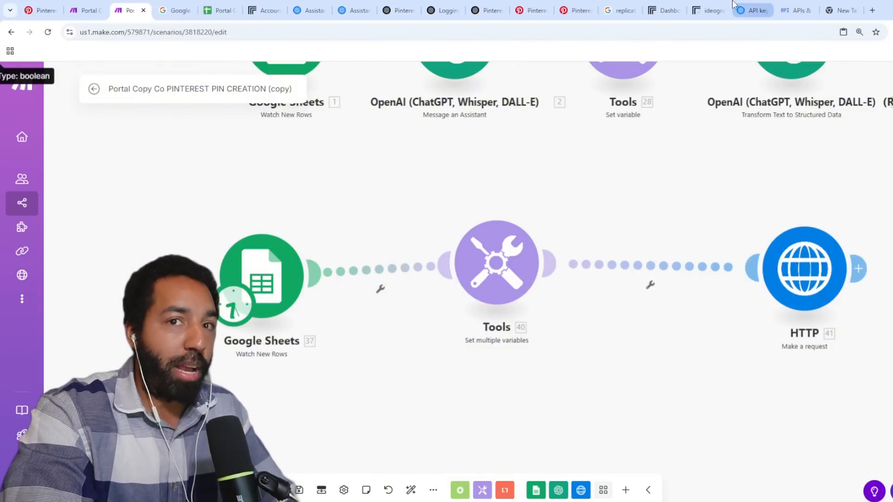
Check the Replicate model page and add a second HTTP Make a request module.
left_click(706, 11)
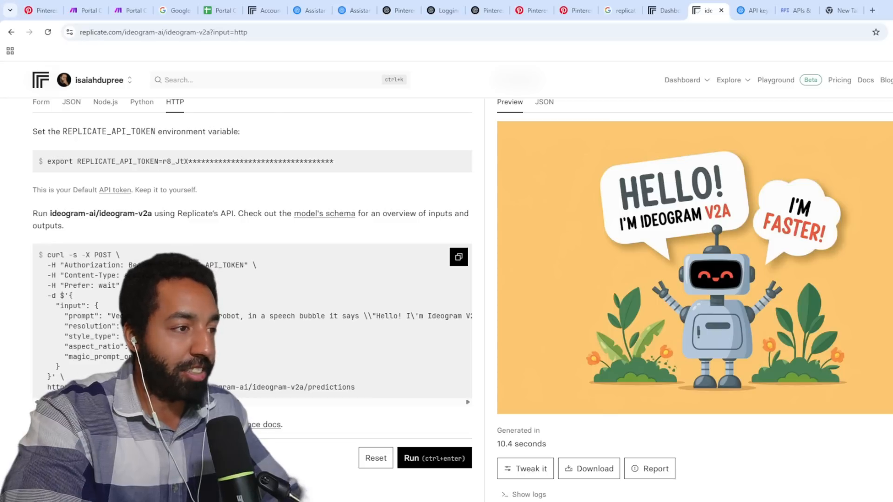
left_click(130, 9)
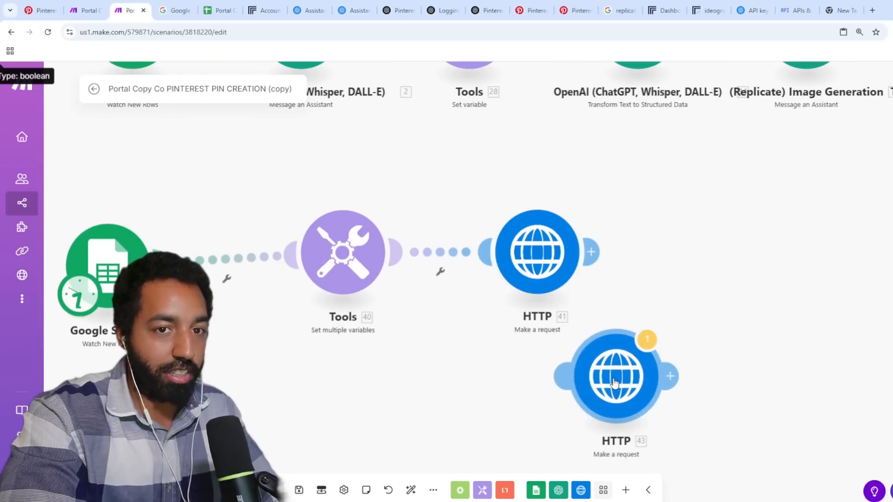
Give the HTTP request a raw JSON body with prompt, resolution, style, aspect ratio and output format.
left_click(615, 378)
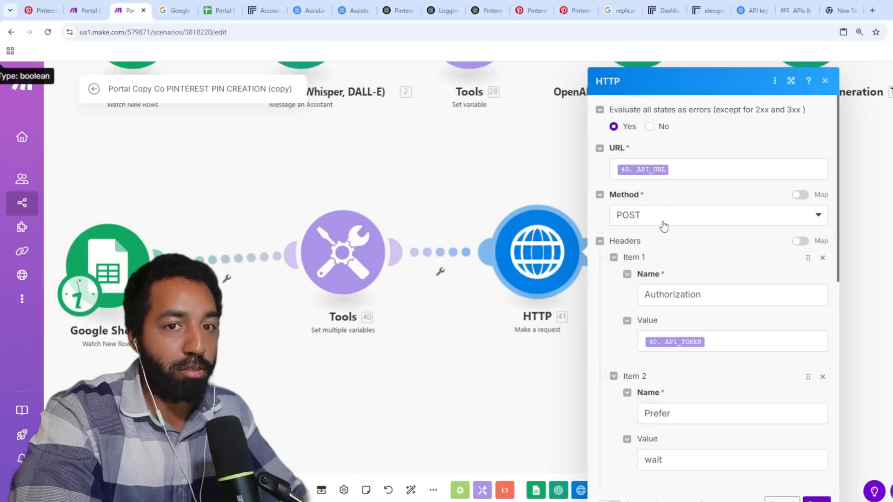
left_click(733, 295)
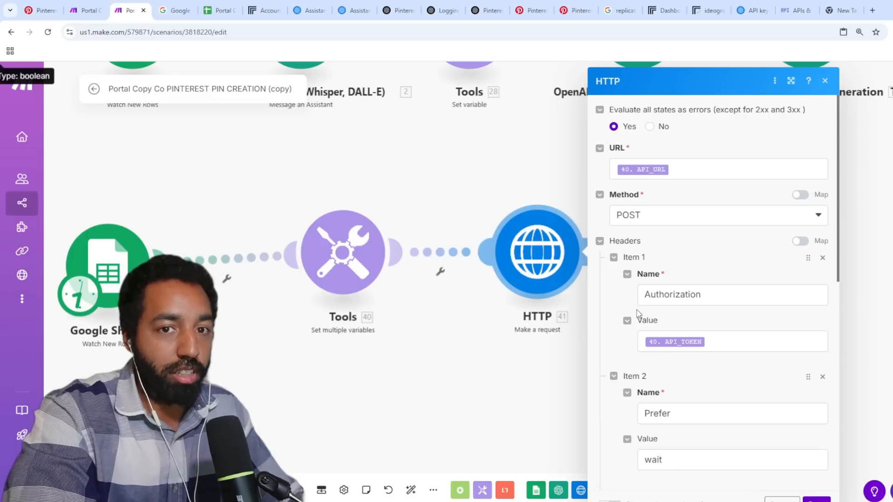
left_click(732, 295)
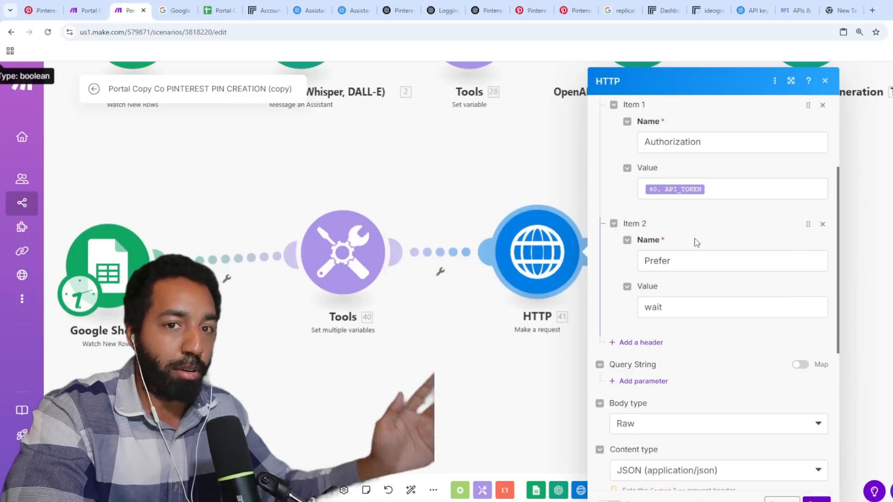
scroll("down", 3)
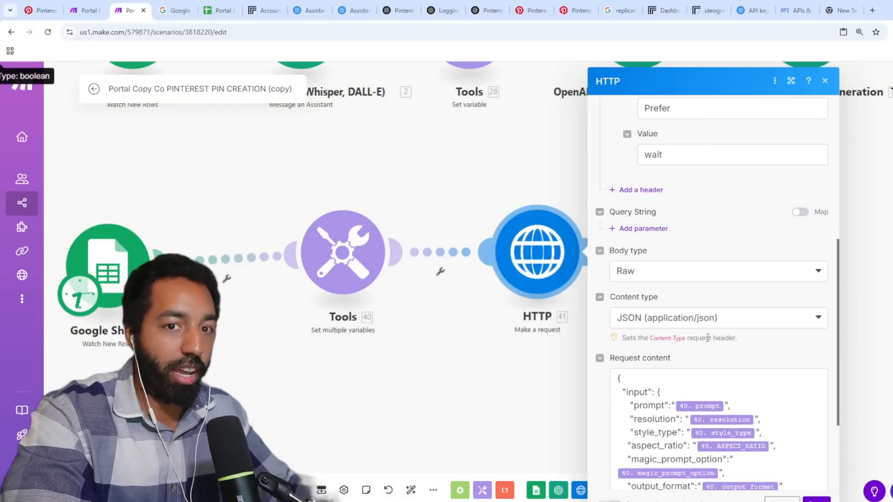
mouse_move(699, 292)
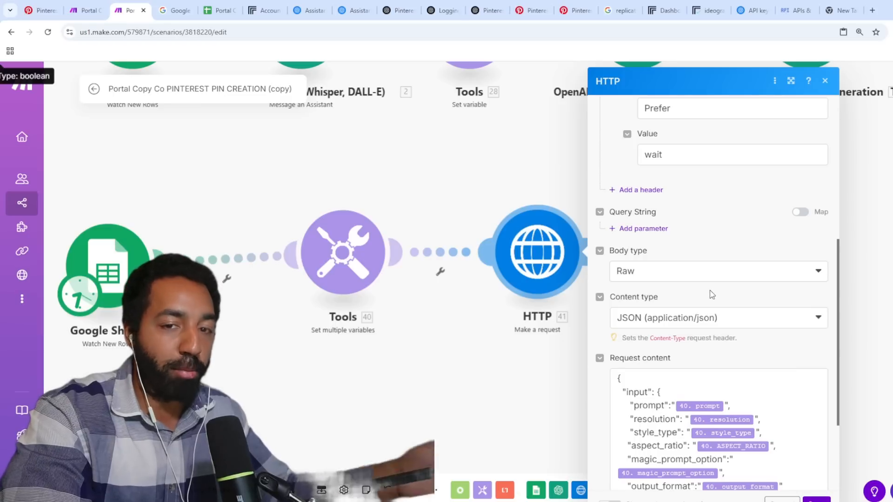
scroll("down", 3)
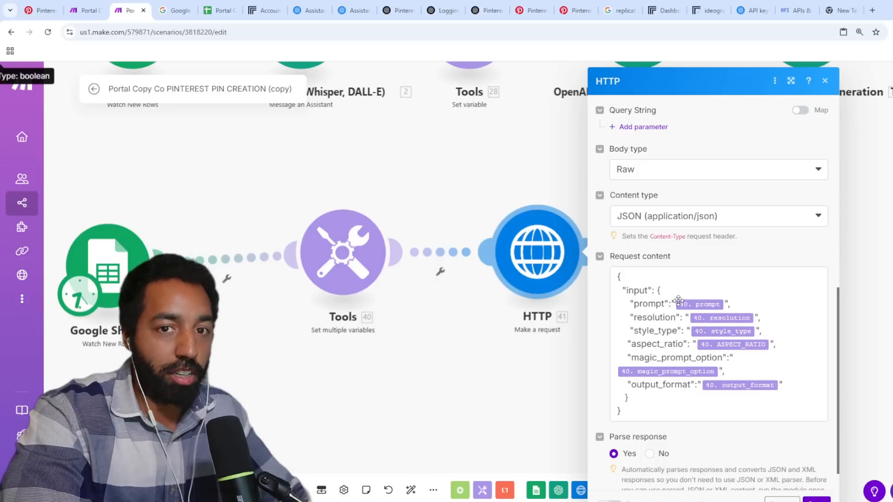
left_click(678, 304)
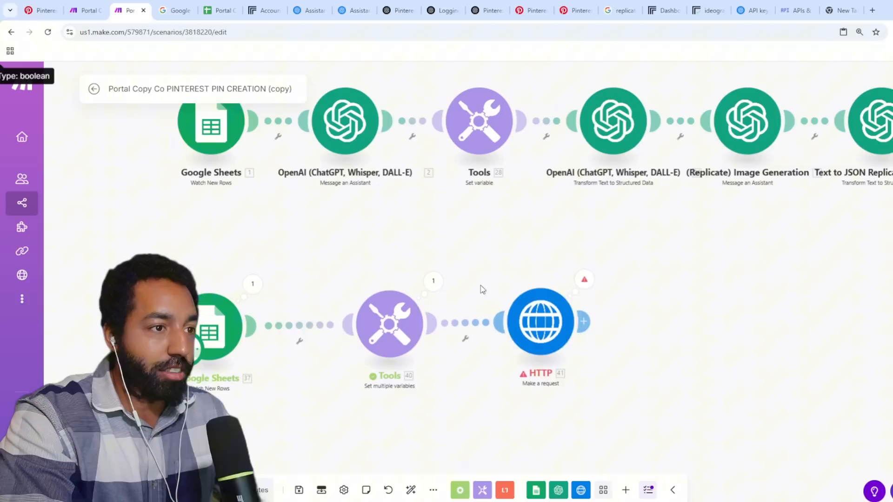
Switch to the Portal Copy Co PINTEREST PIN CREATION spreadsheet.
left_click(585, 280)
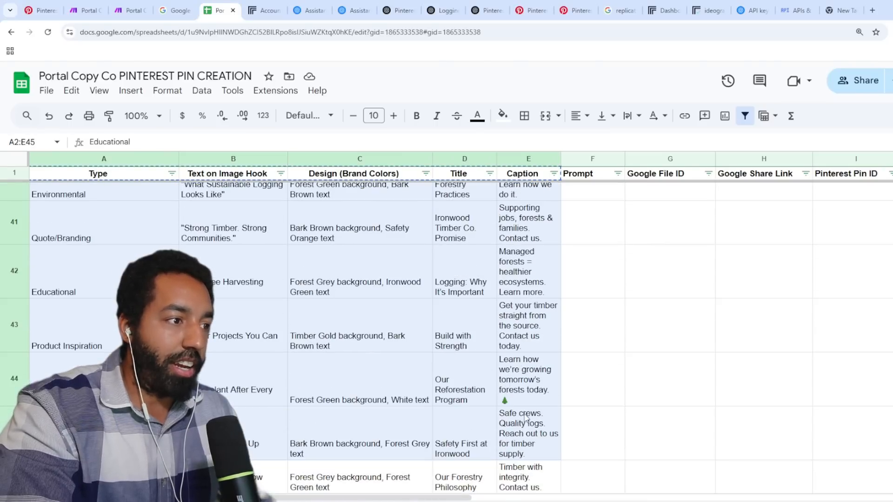
Have ChatGPT swap double quotes for single quotes and paste the new rows into A2:E61.
scroll("down", 3)
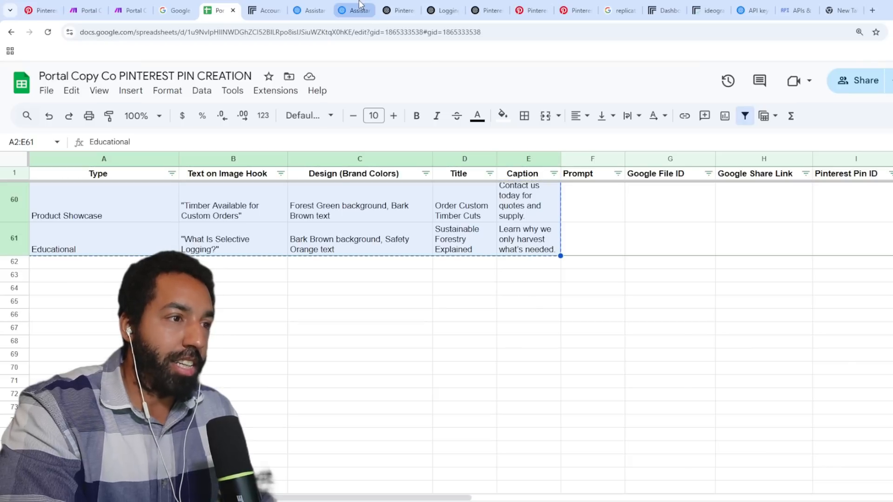
left_click(483, 10)
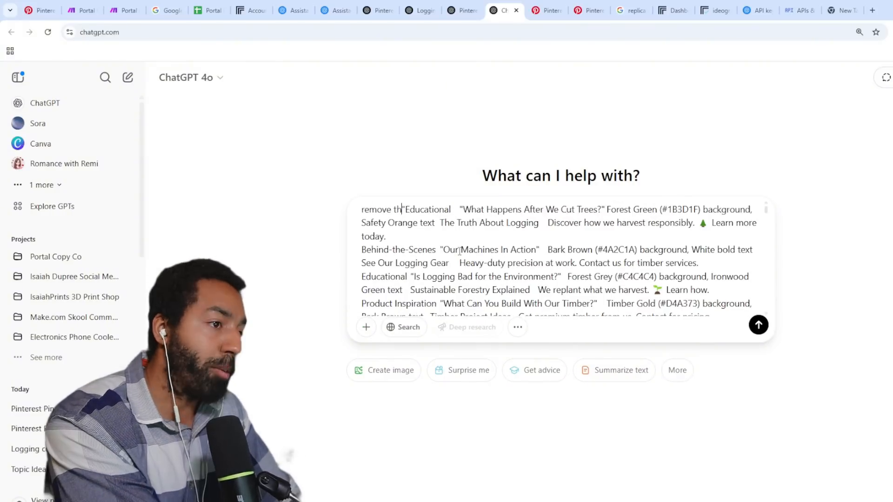
type("replace the double qu")
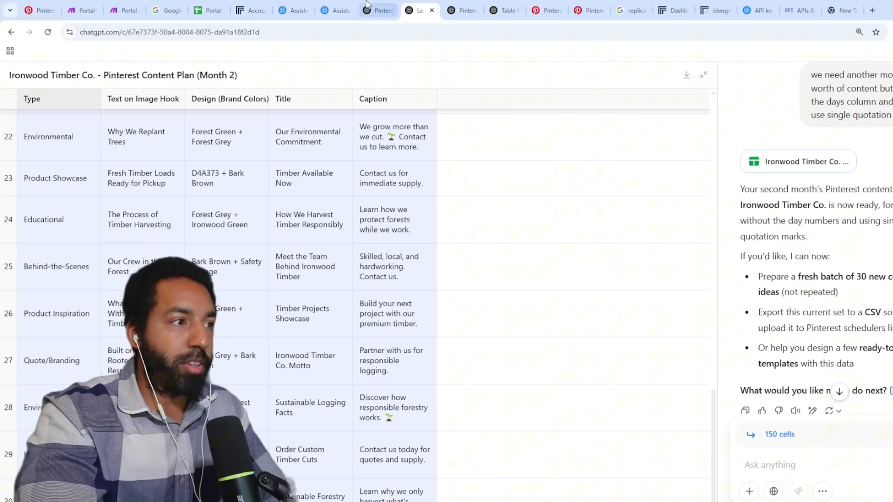
left_click(203, 10)
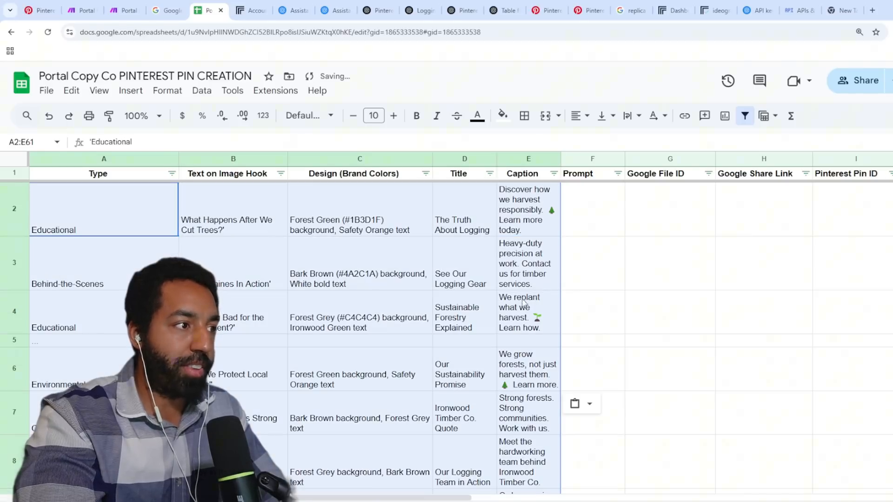
left_click(122, 10)
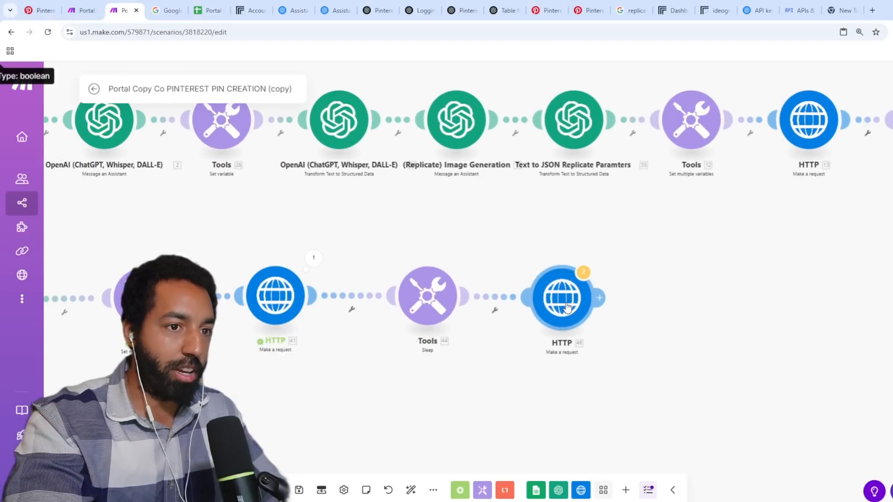
Set HTTP 46 as a GET polling request with an Authorization header.
left_click(561, 299)
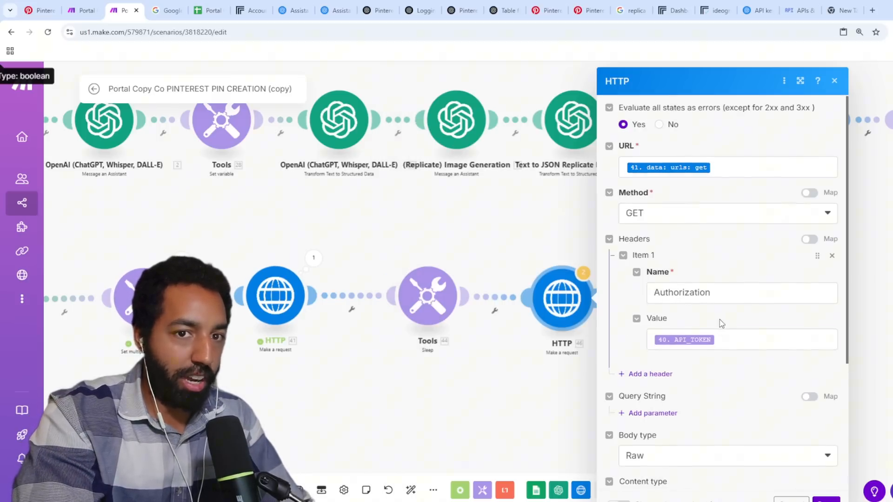
scroll("down", 3)
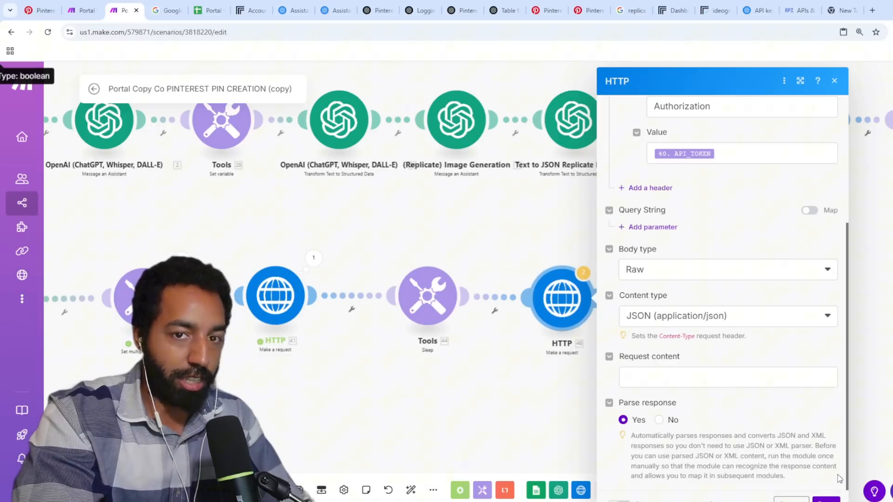
left_click(833, 81)
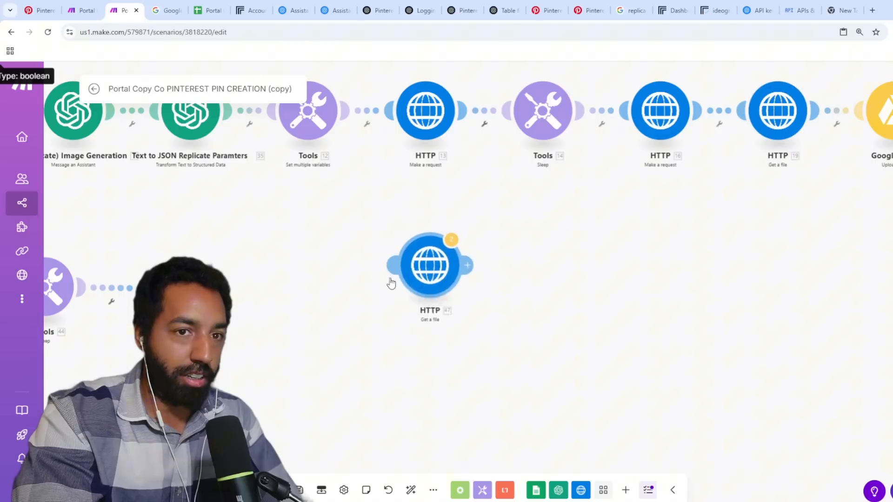
Map 46 data: output into the HTTP Get a file module's URL.
left_click(430, 264)
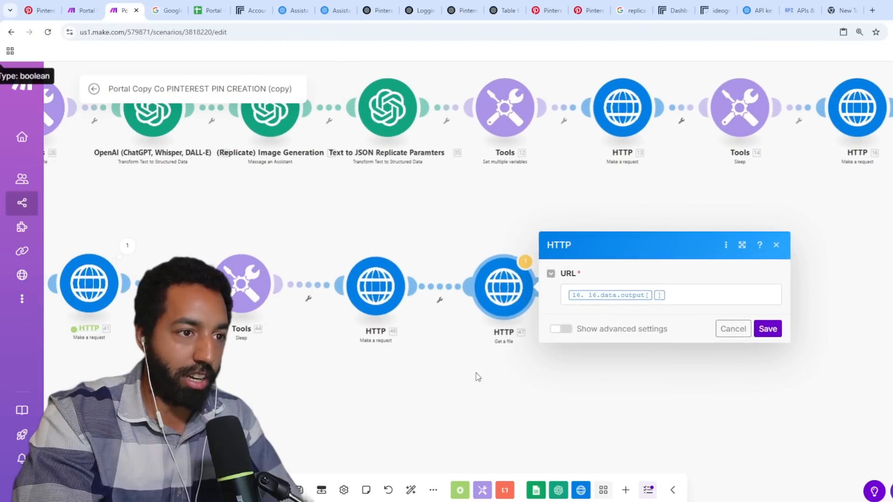
left_click(628, 295)
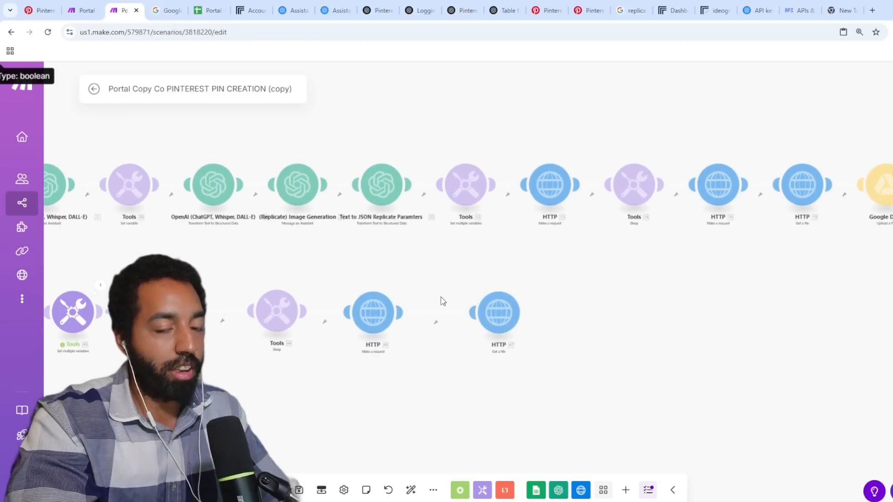
mouse_move(703, 363)
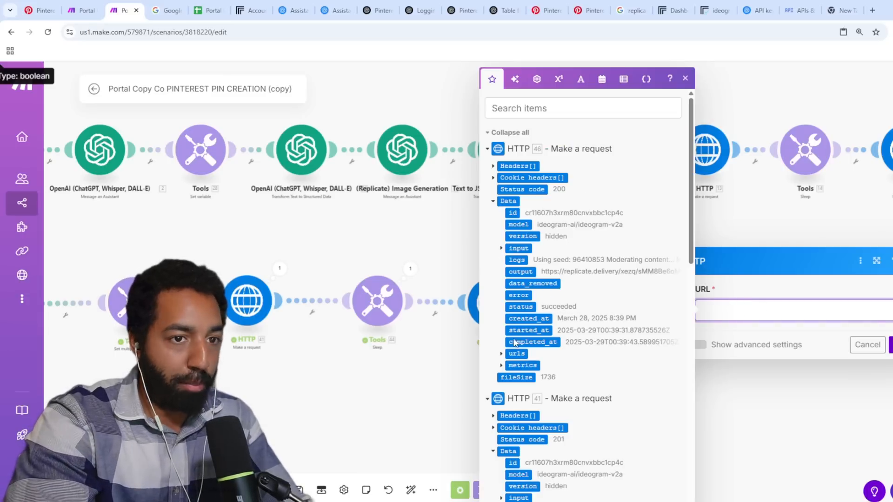
left_click(684, 78)
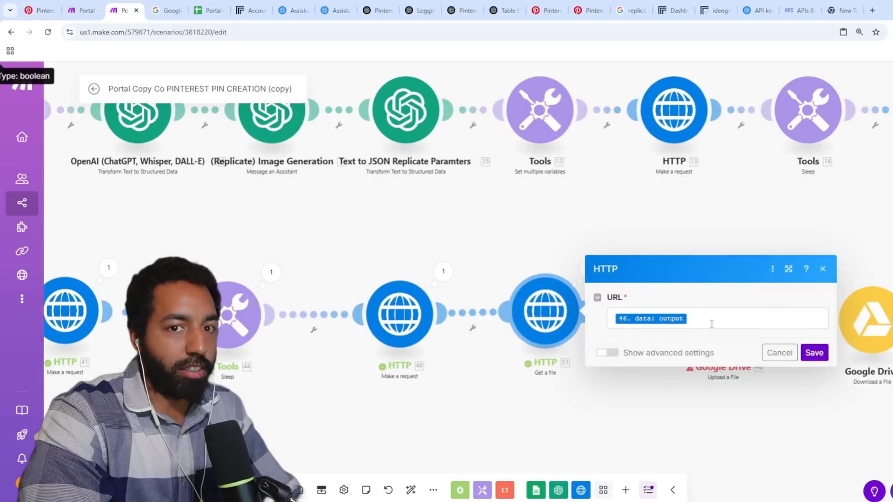
left_click(735, 318)
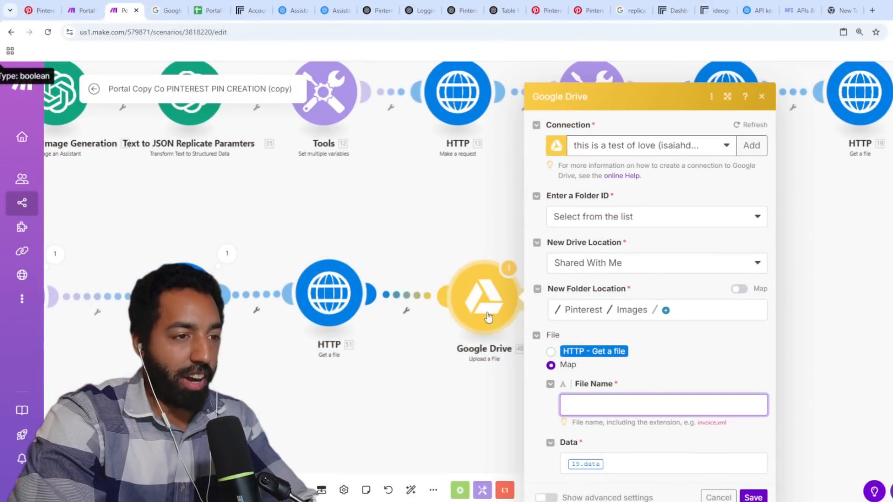
Name the Drive upload after the fetched file and set Download a File's File ID.
left_click(663, 405)
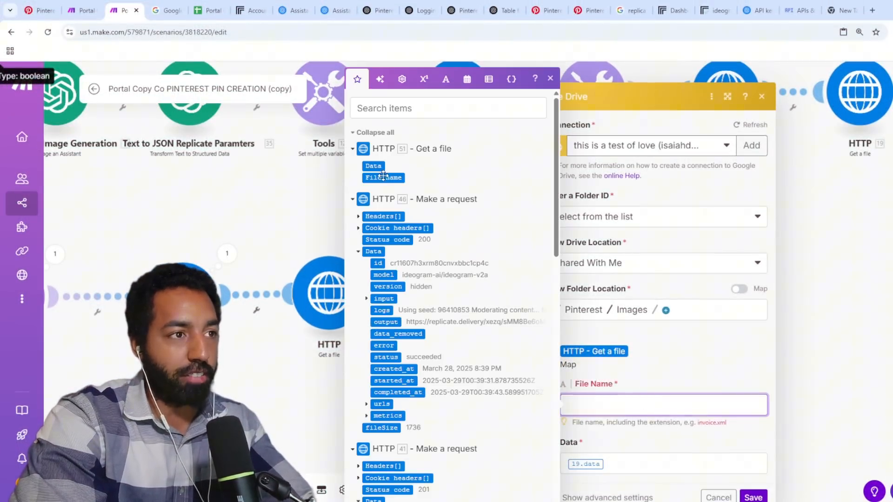
left_click(383, 177)
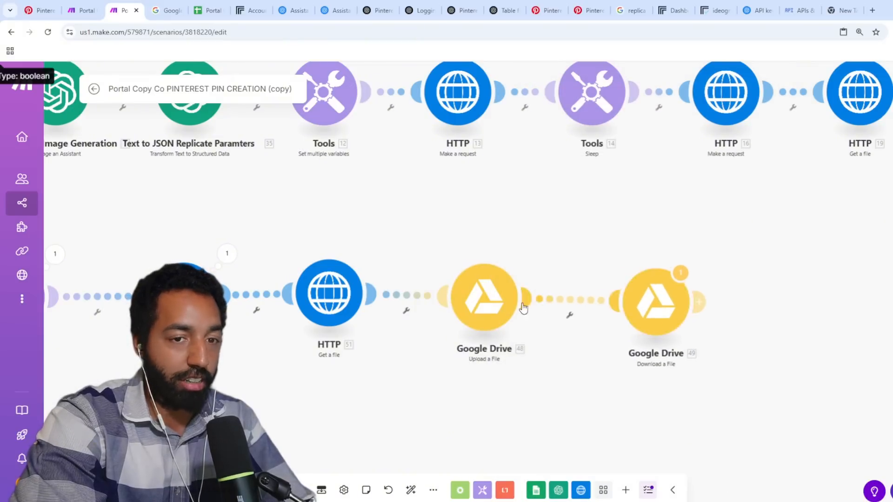
left_click(485, 295)
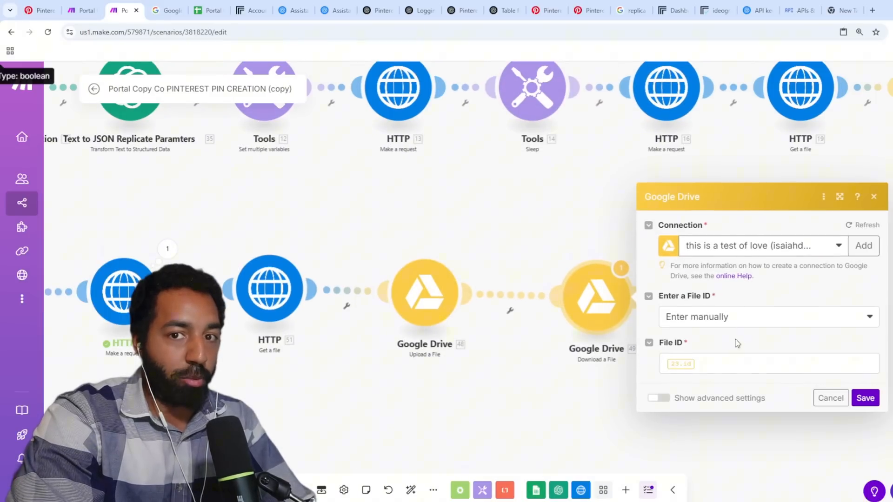
left_click(770, 363)
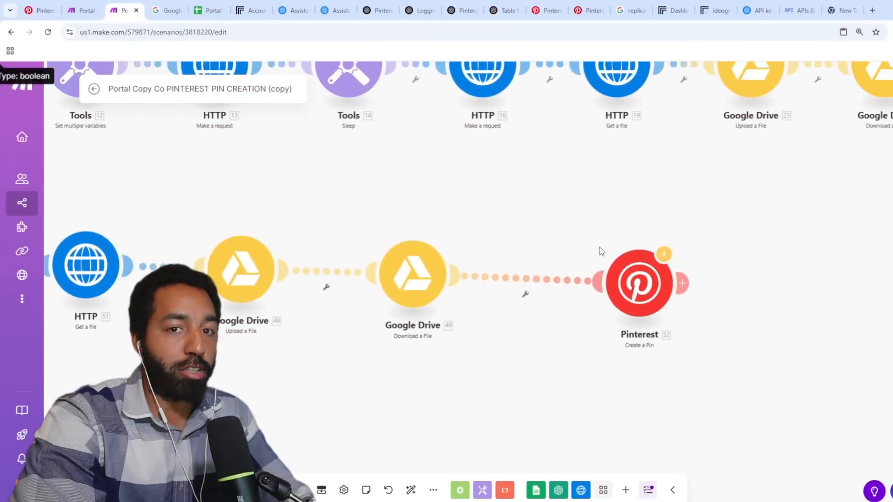
Point Create a Pin at board PortalCopyCo with a mapped Title and 34.Caption description.
left_click(639, 284)
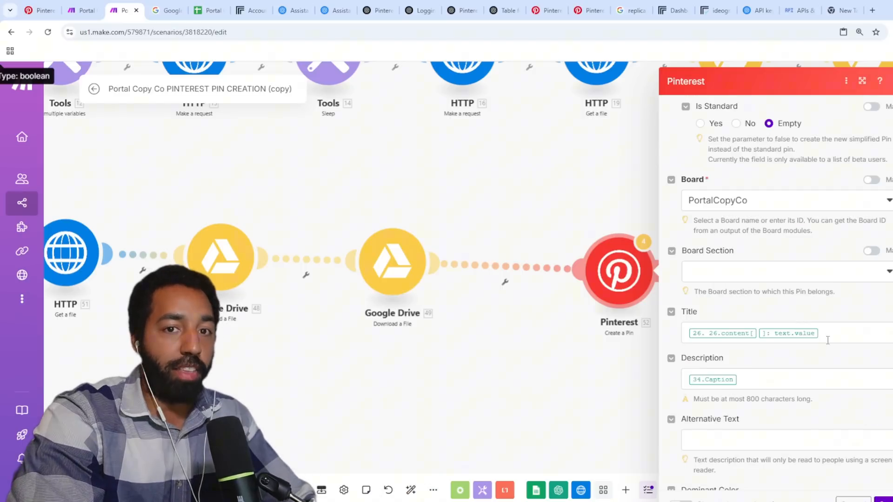
left_click(790, 271)
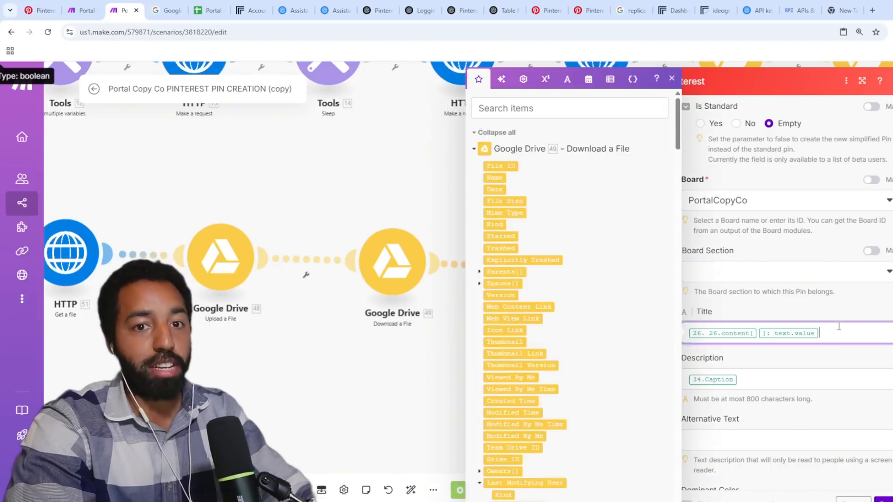
scroll("down", 3)
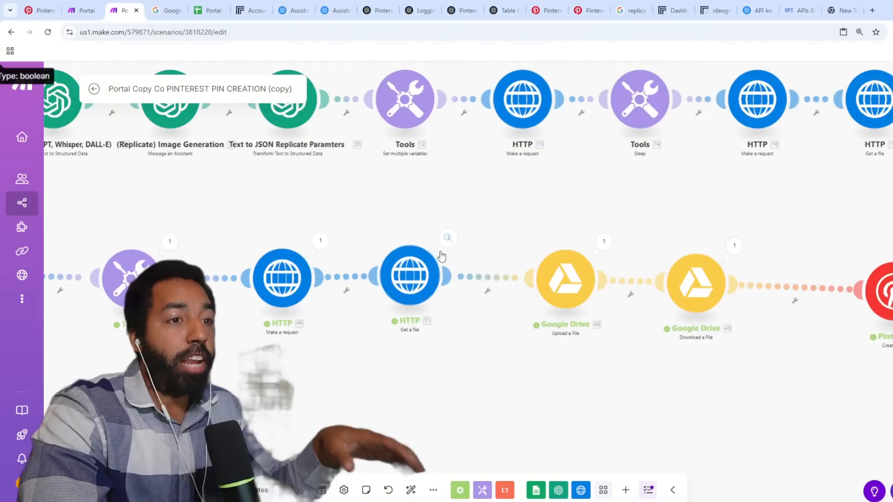
Inspect the HTTP Get a file output and select the generated image's replicate.delivery URL.
left_click(448, 238)
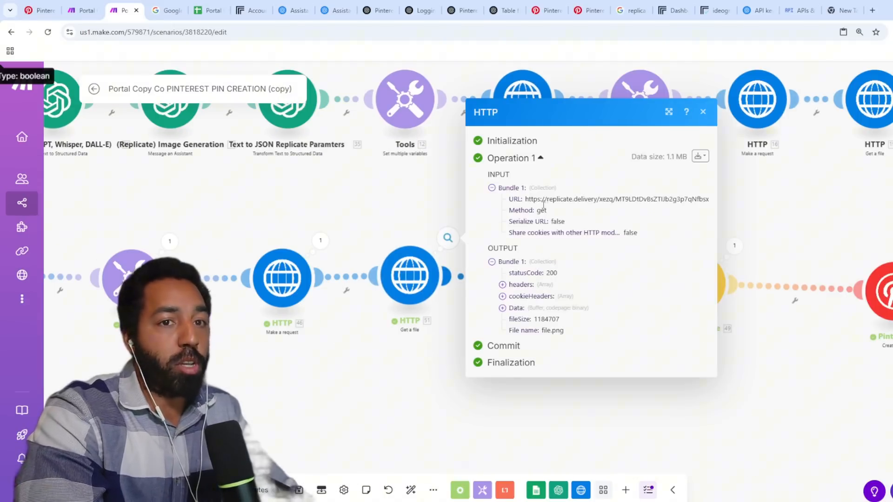
mouse_move(563, 202)
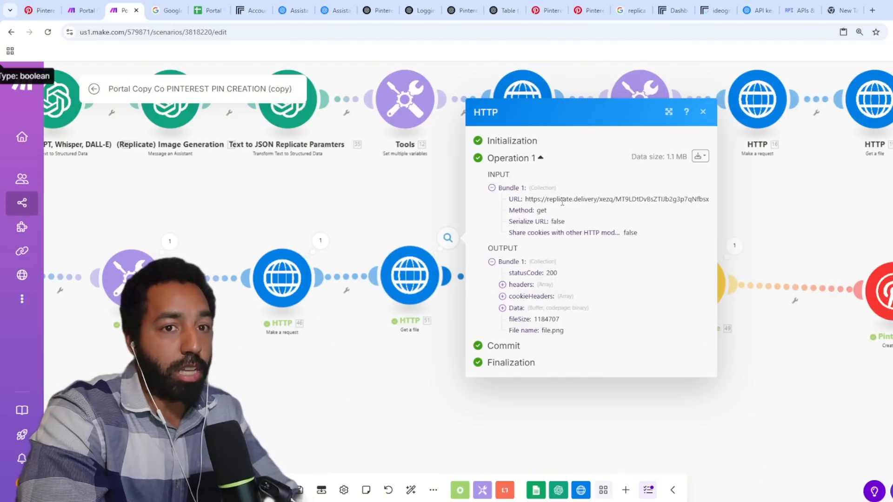
double_click(615, 199)
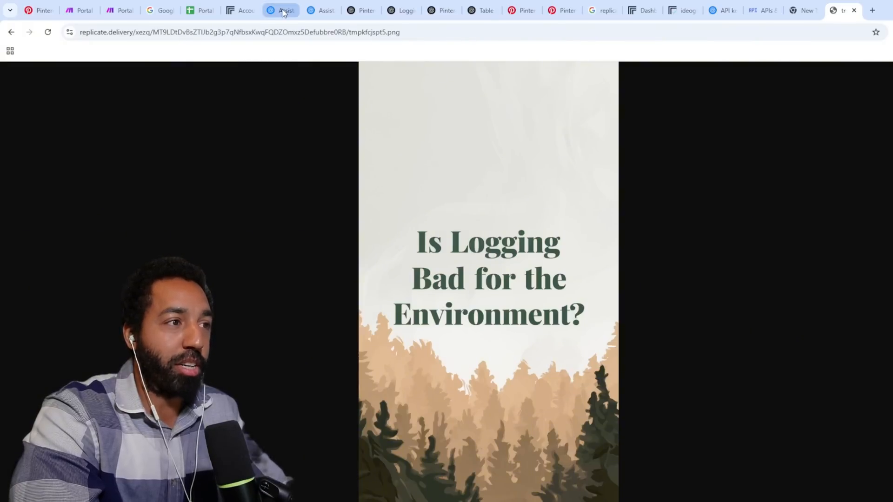
Return to the ChatGPT tab showing Ironwood Timber Co.'s Pinterest content plan.
left_click(400, 10)
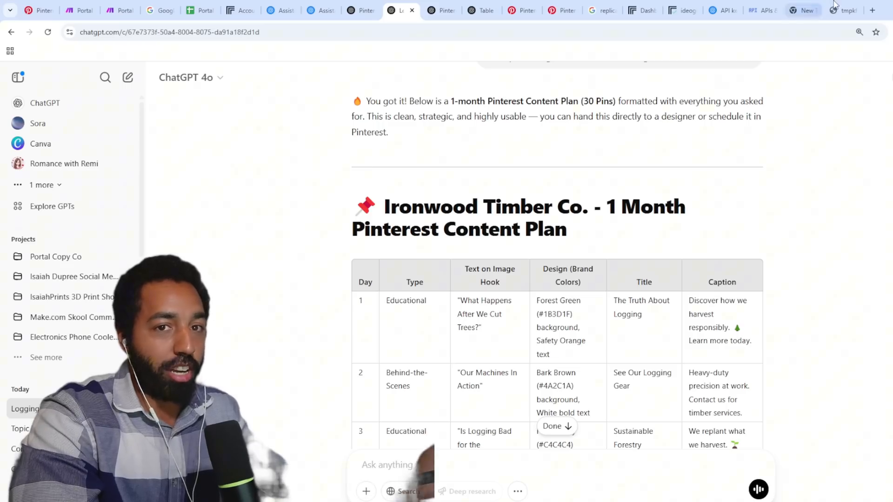